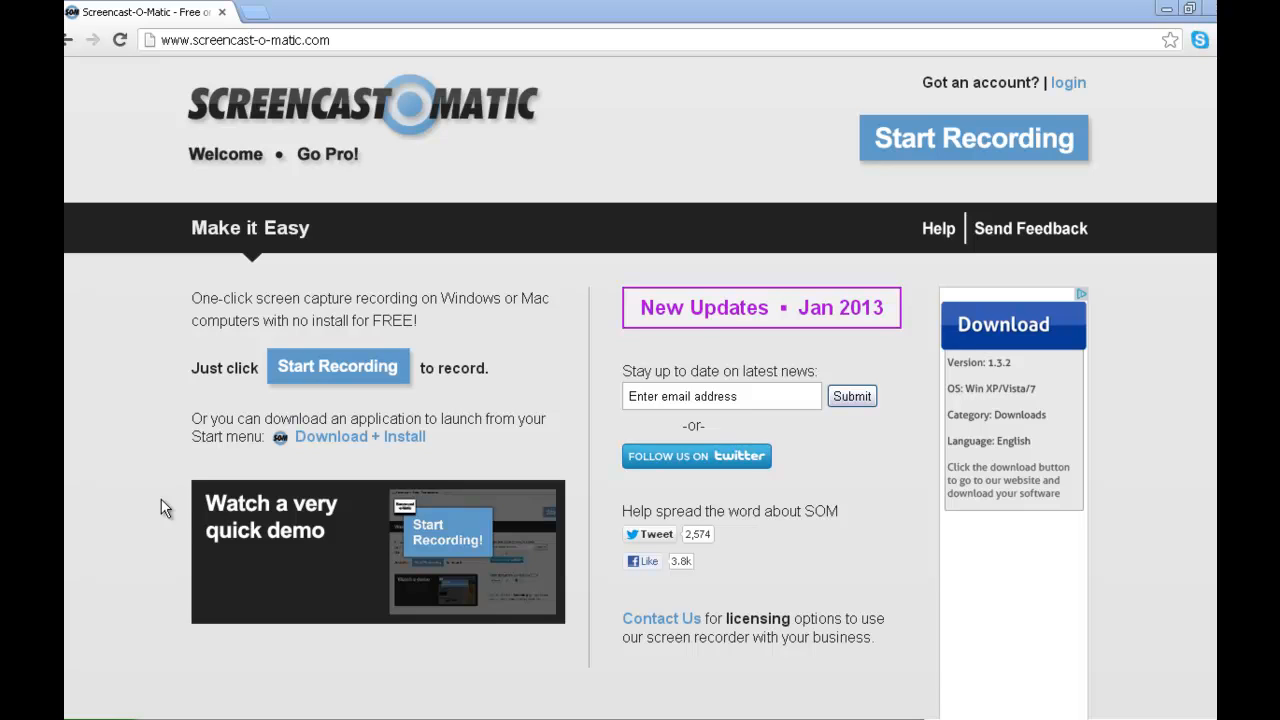
{"action": "mouse_move", "coordinate": [176, 428]}
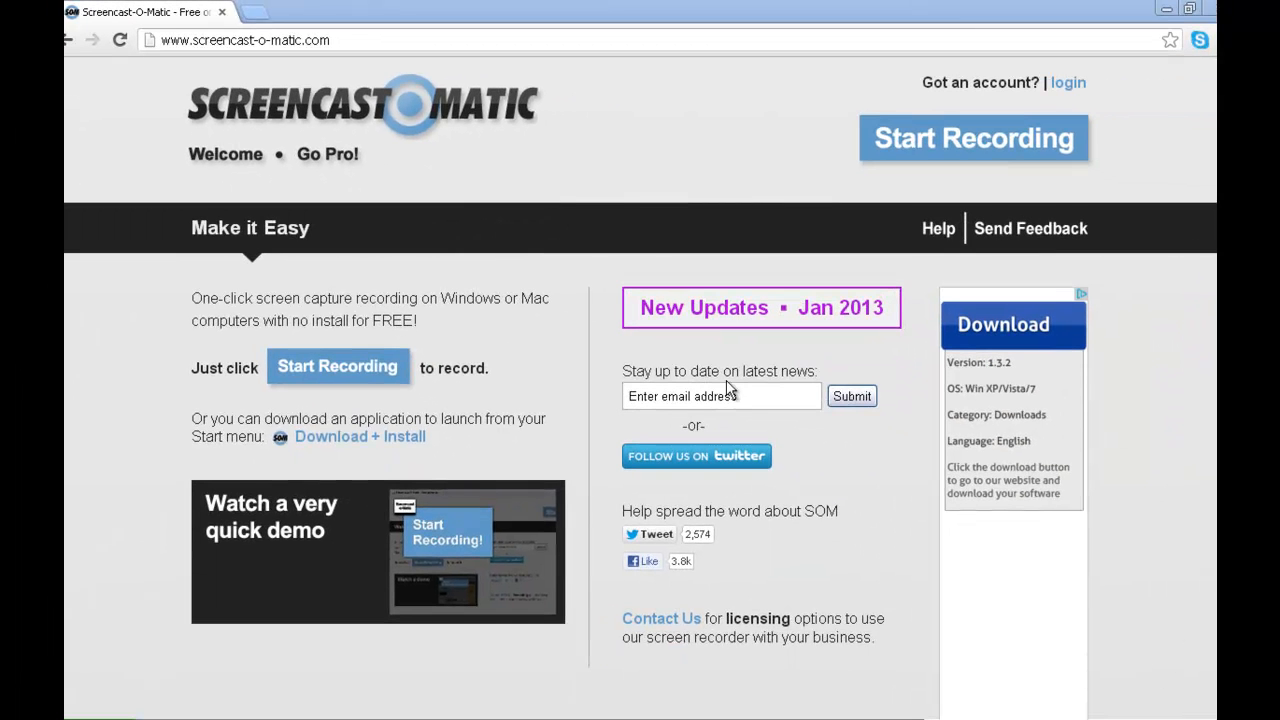
{"action": "mouse_move", "coordinate": [108, 188]}
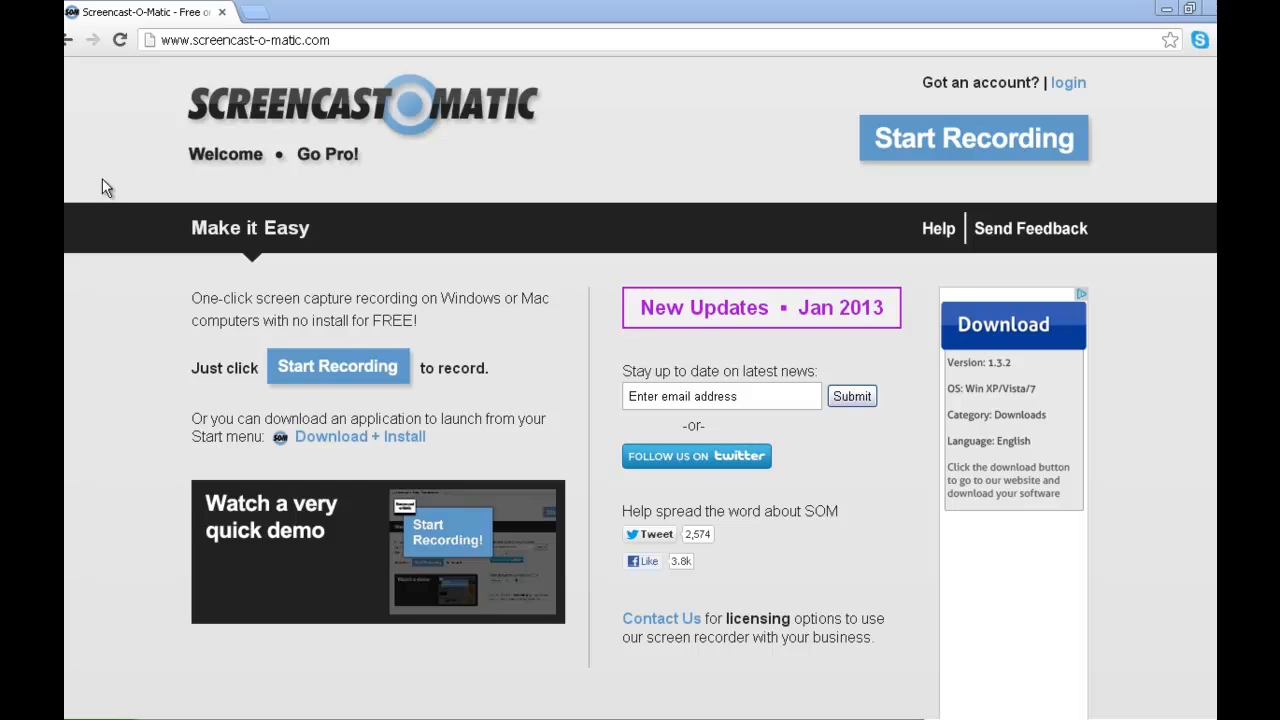
{"action": "mouse_move", "coordinate": [136, 212]}
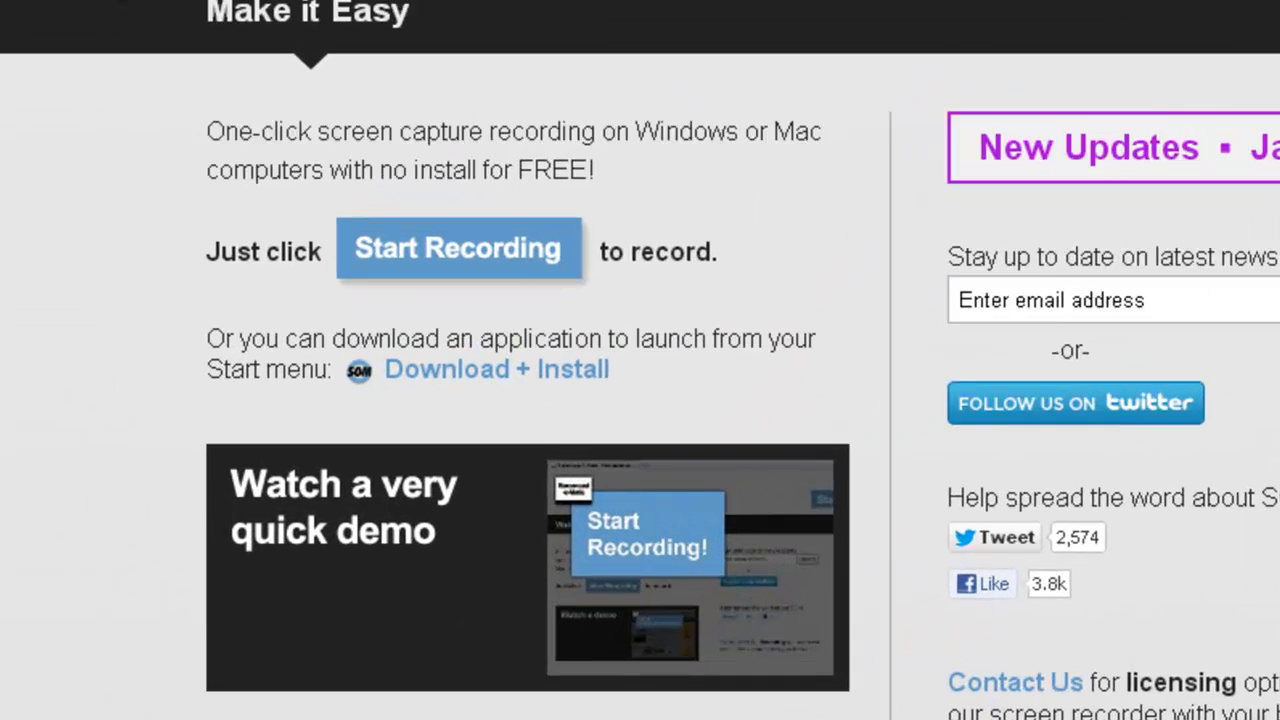
Start the online screen recorder from the home page, allowing the Java plug-in to run.
{"action": "scroll", "scroll_direction": "down", "scroll_amount": 3}
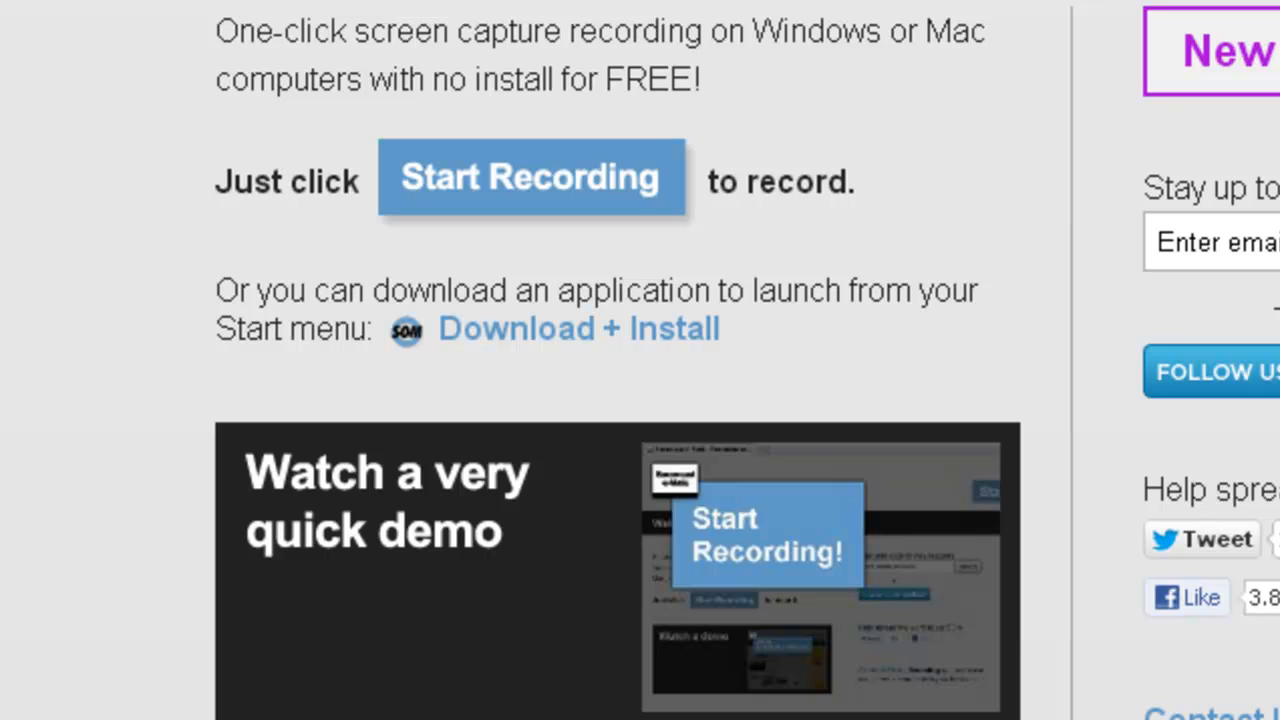
{"action": "mouse_move", "coordinate": [4, 256]}
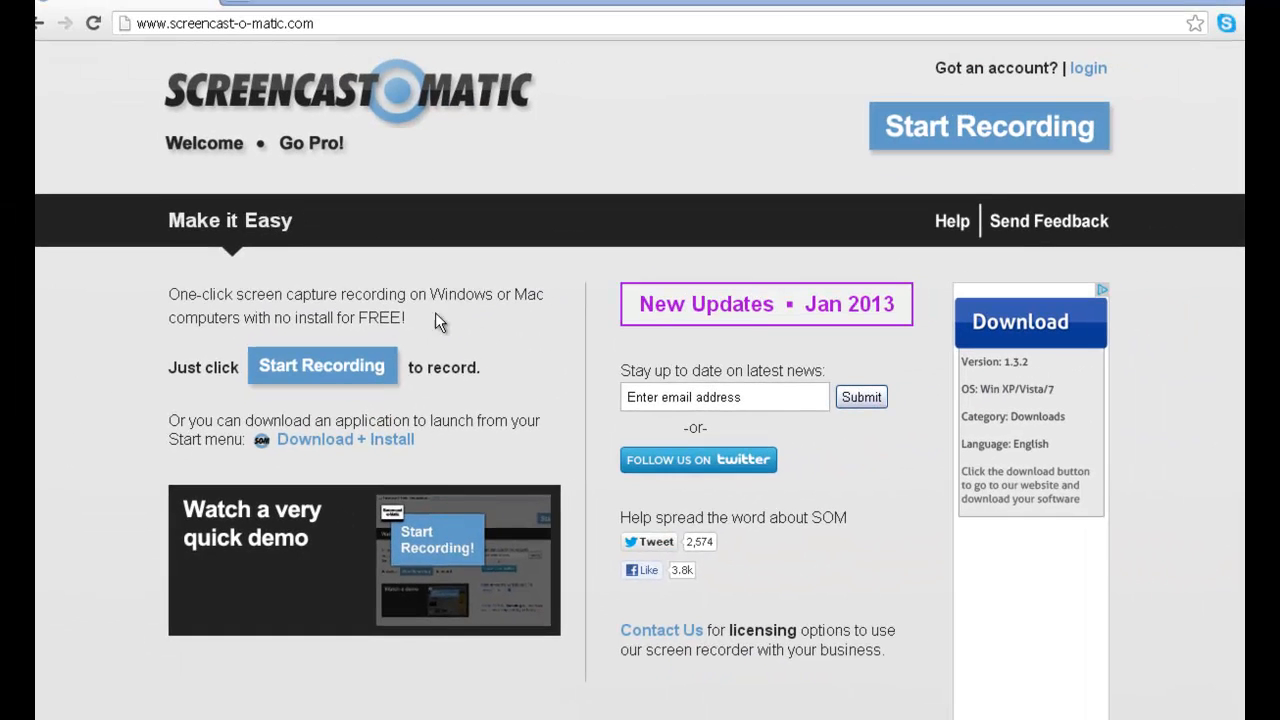
{"action": "mouse_move", "coordinate": [648, 180]}
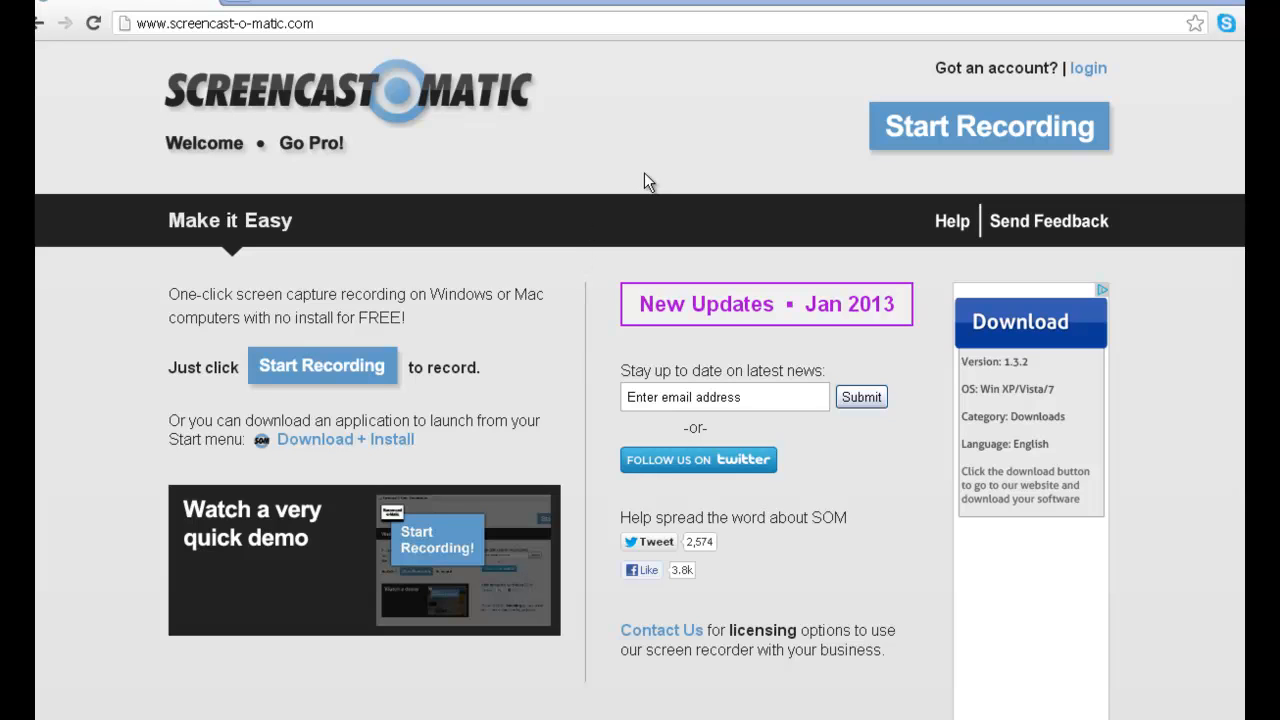
{"action": "mouse_move", "coordinate": [900, 144]}
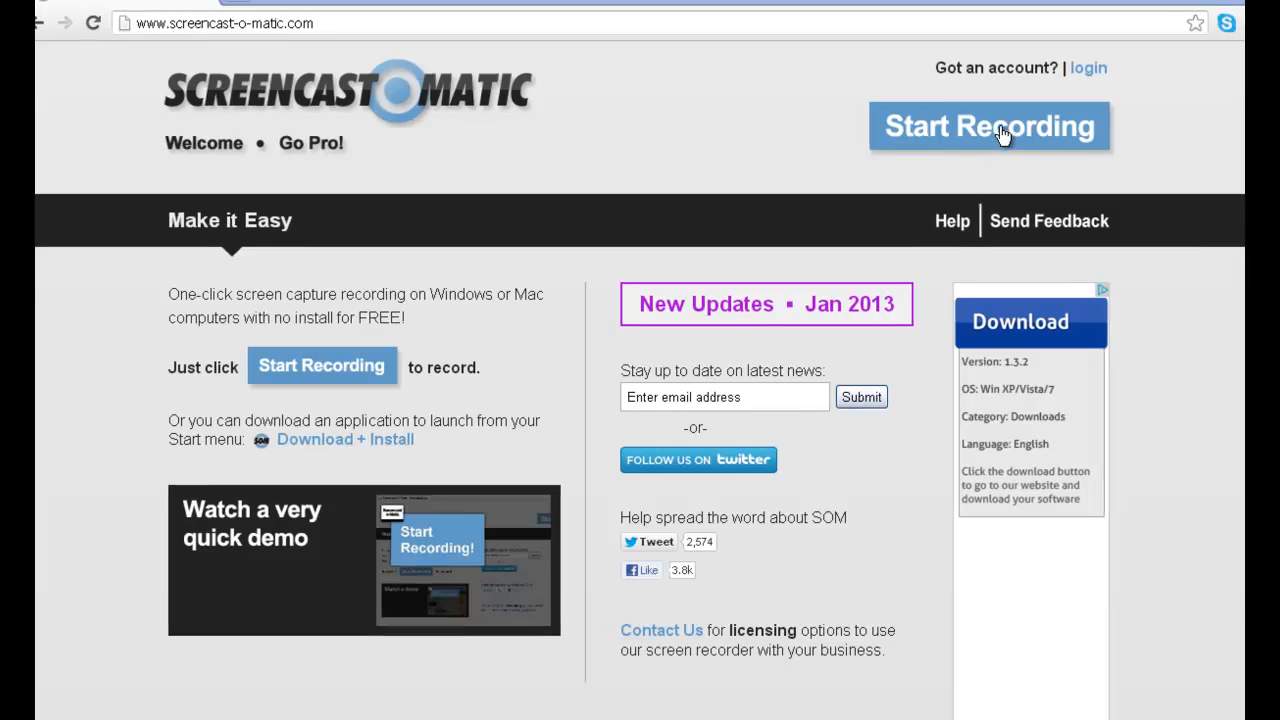
{"action": "left_click", "coordinate": [990, 126]}
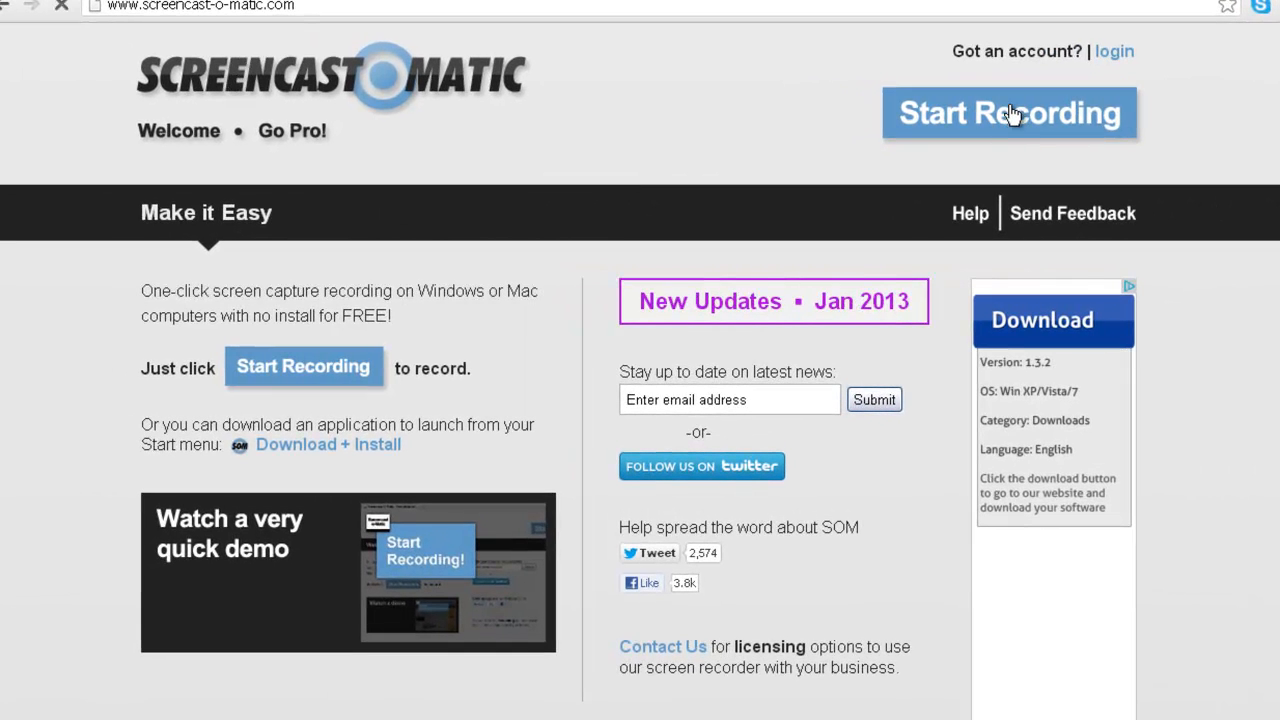
{"action": "left_click", "coordinate": [1008, 112]}
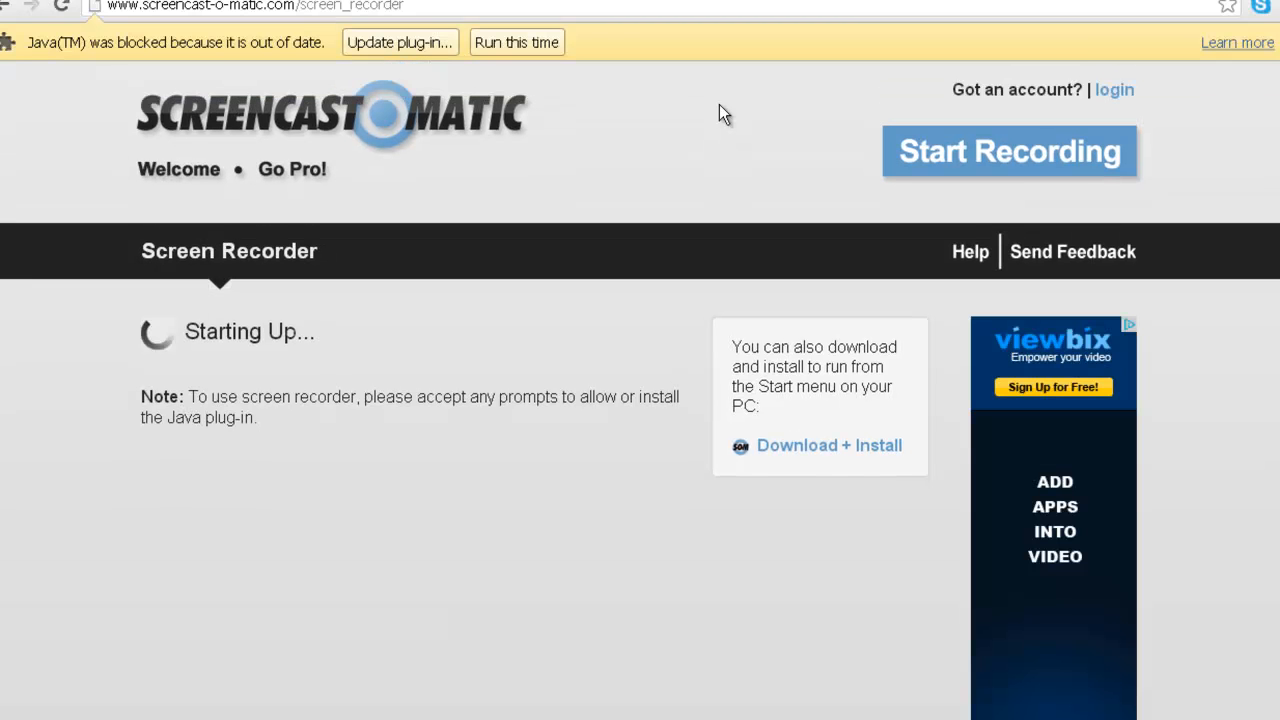
{"action": "mouse_move", "coordinate": [624, 120]}
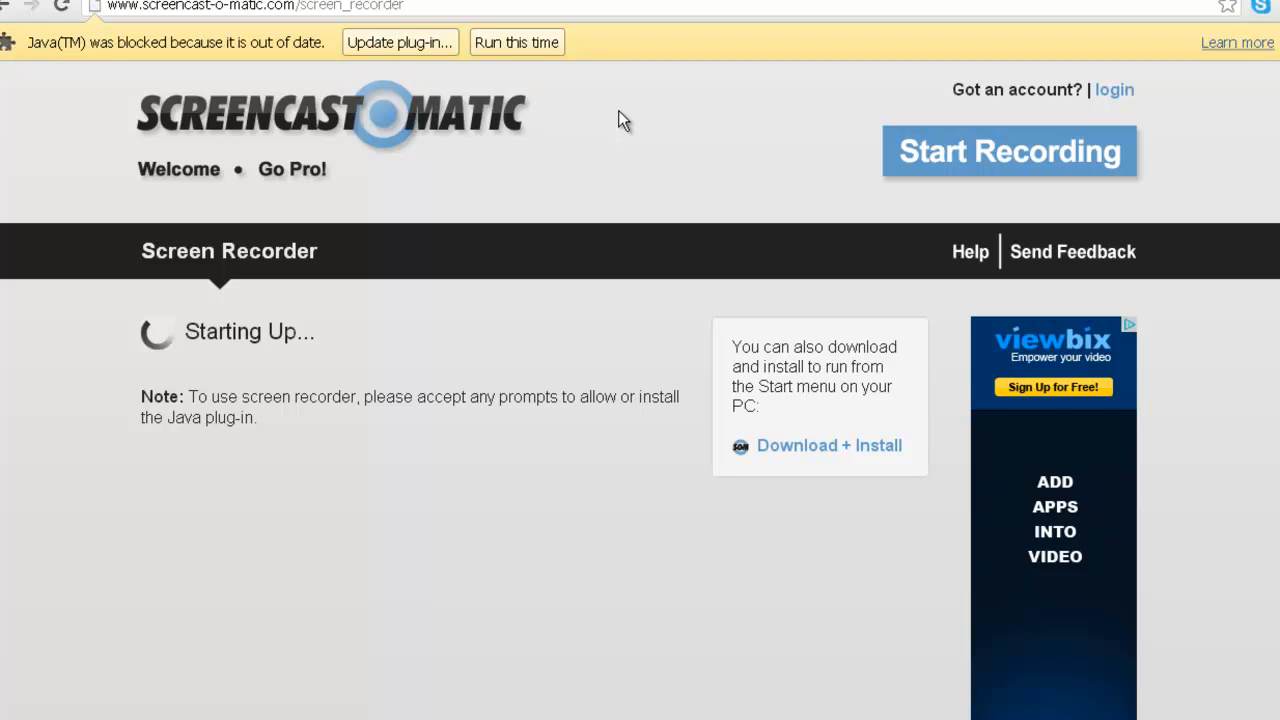
{"action": "mouse_move", "coordinate": [516, 42]}
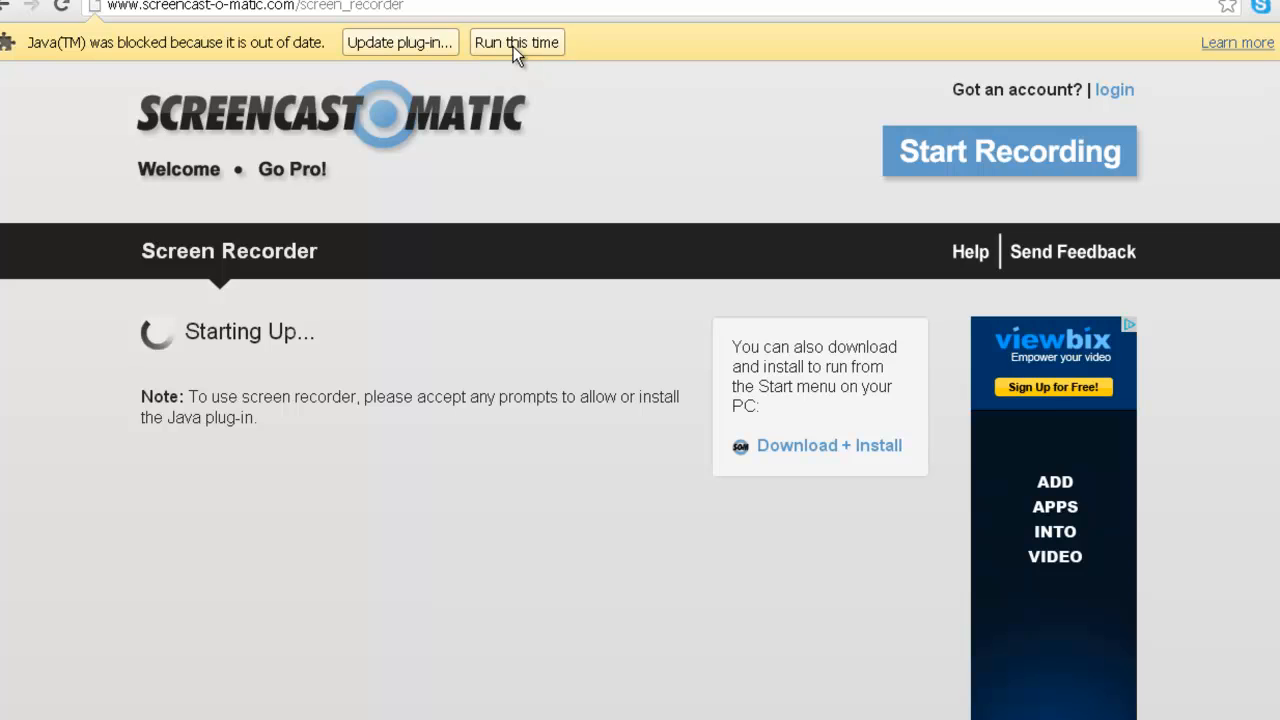
{"action": "mouse_move", "coordinate": [512, 52]}
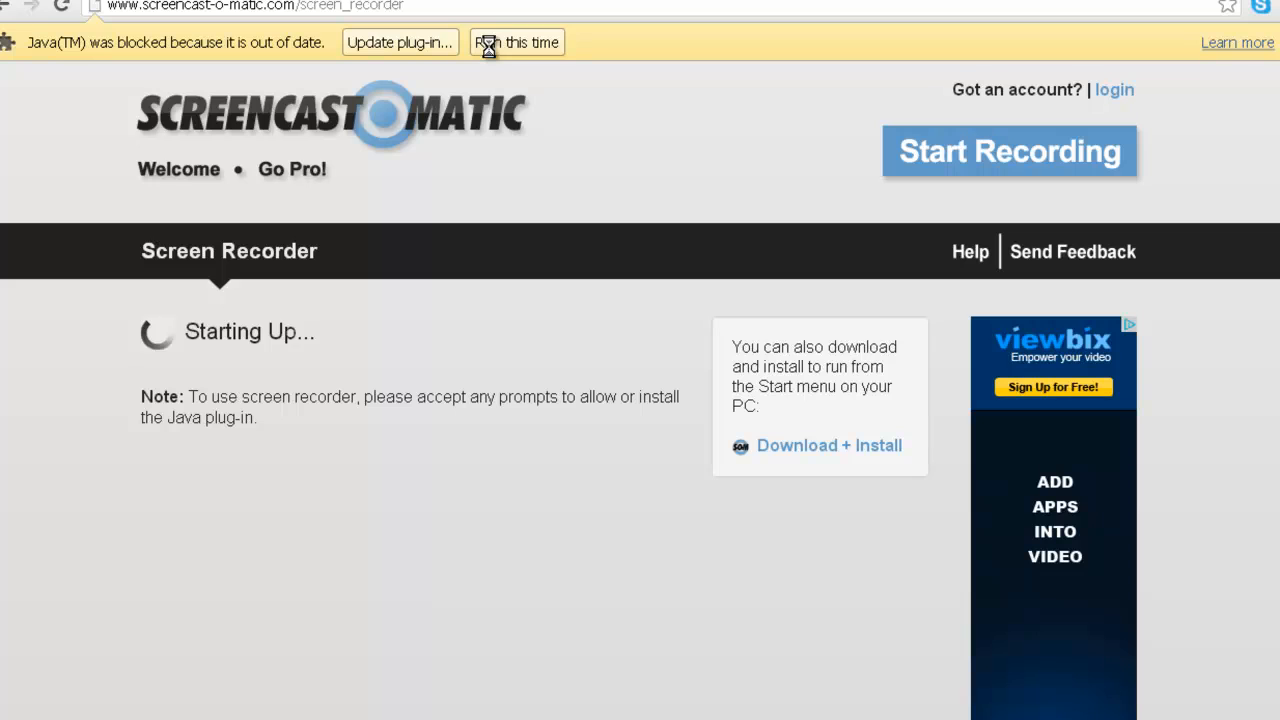
{"action": "mouse_move", "coordinate": [540, 380]}
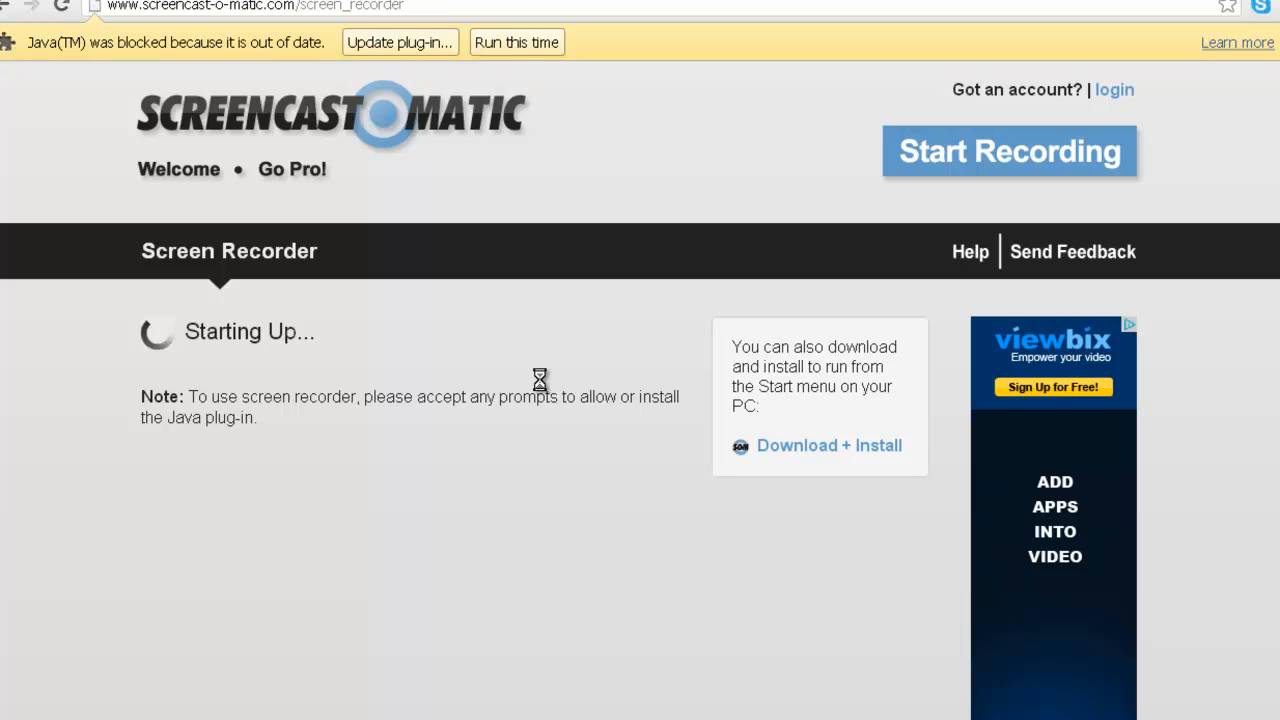
{"action": "mouse_move", "coordinate": [556, 380]}
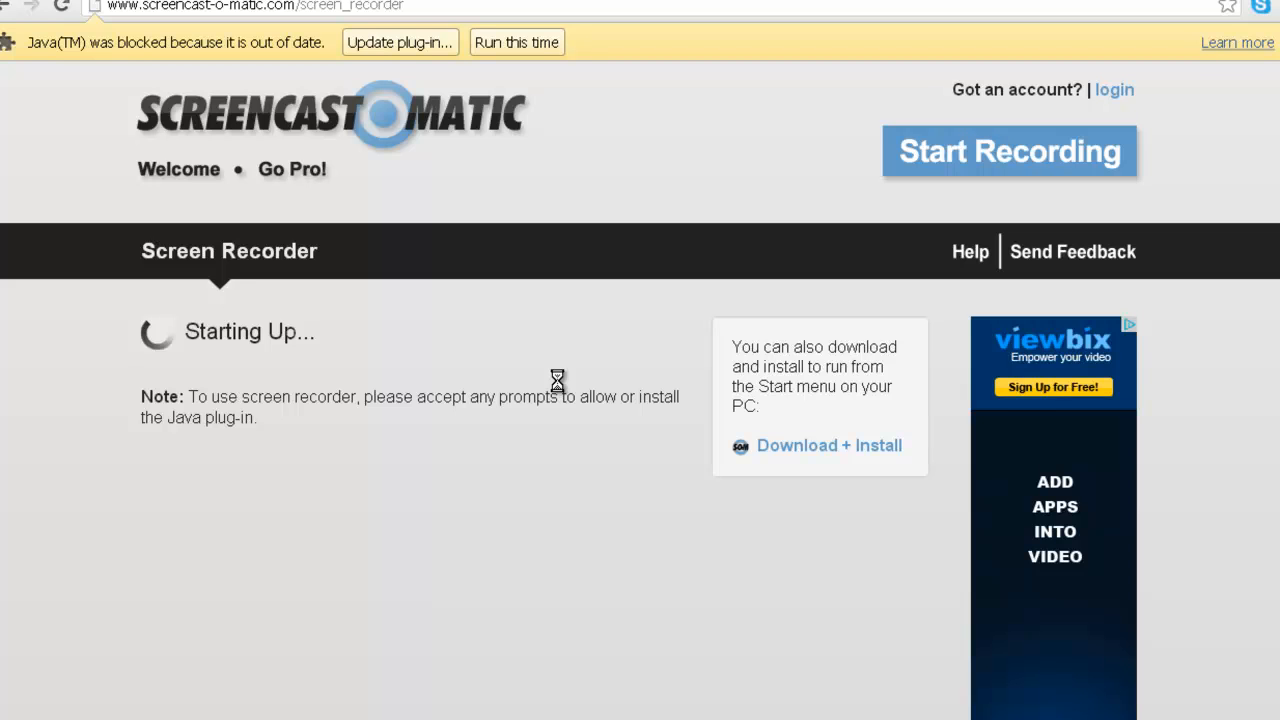
{"action": "mouse_move", "coordinate": [560, 388]}
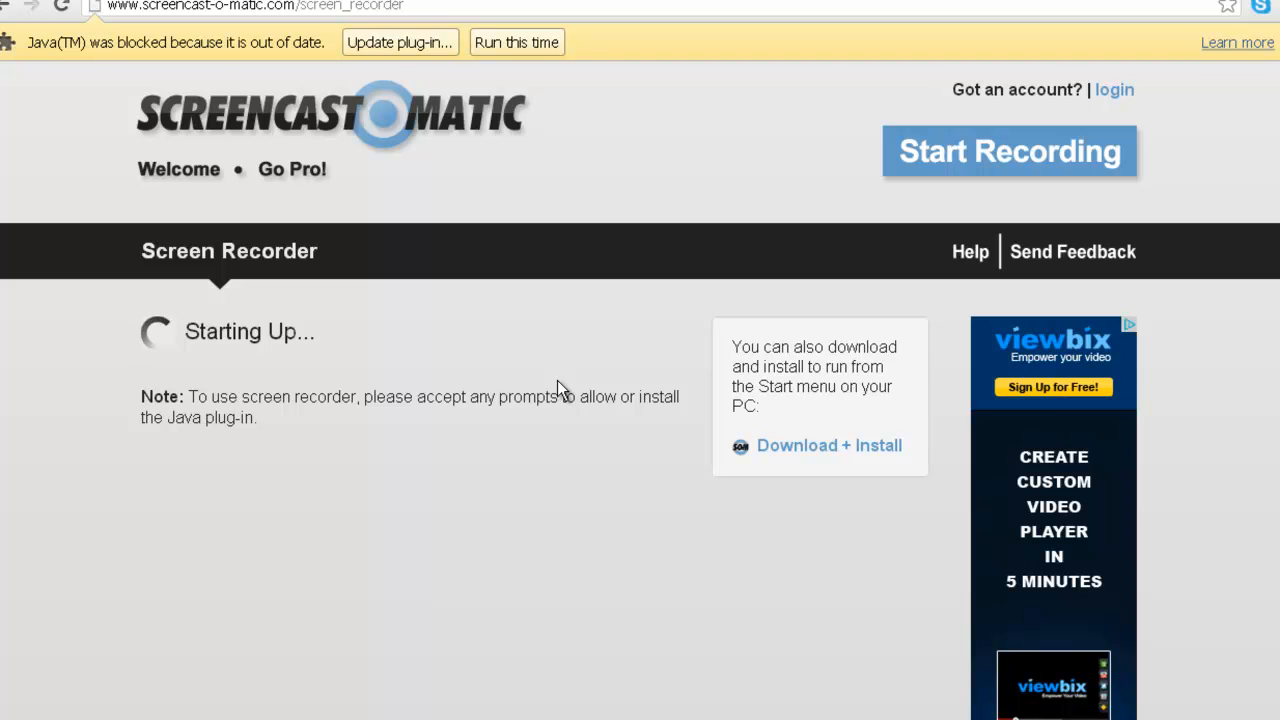
{"action": "mouse_move", "coordinate": [576, 388]}
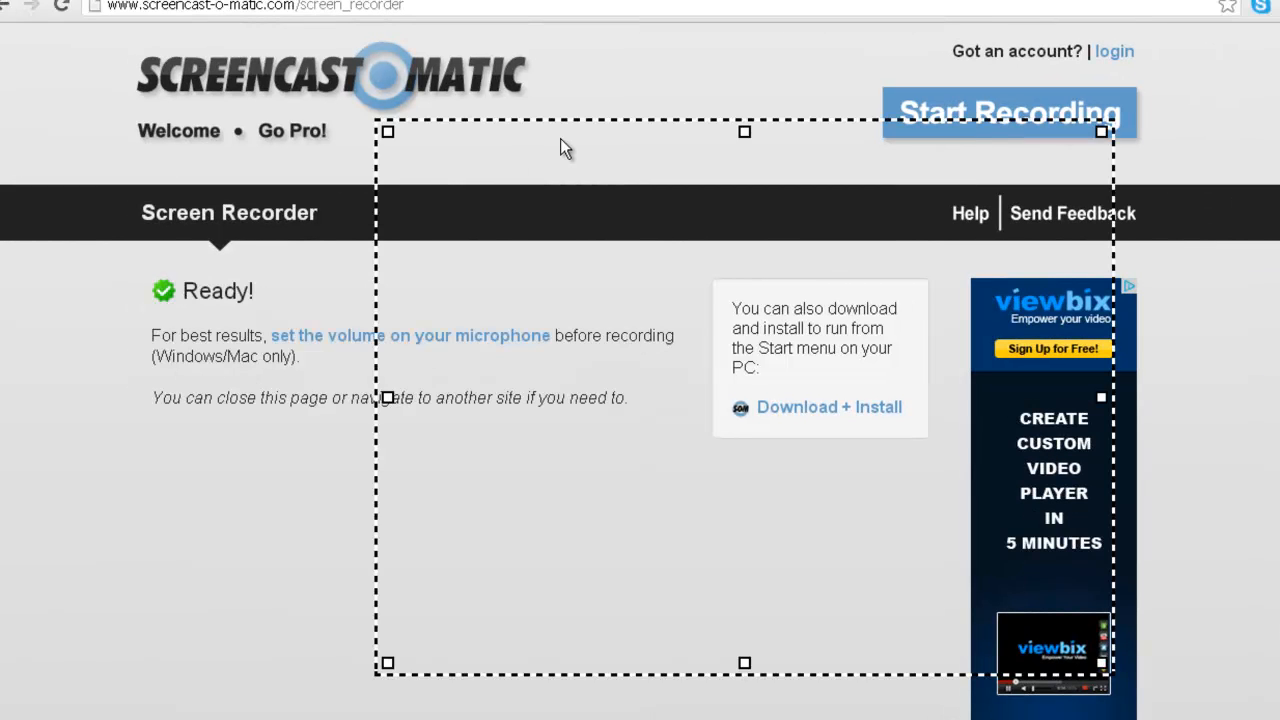
{"action": "mouse_move", "coordinate": [550, 384]}
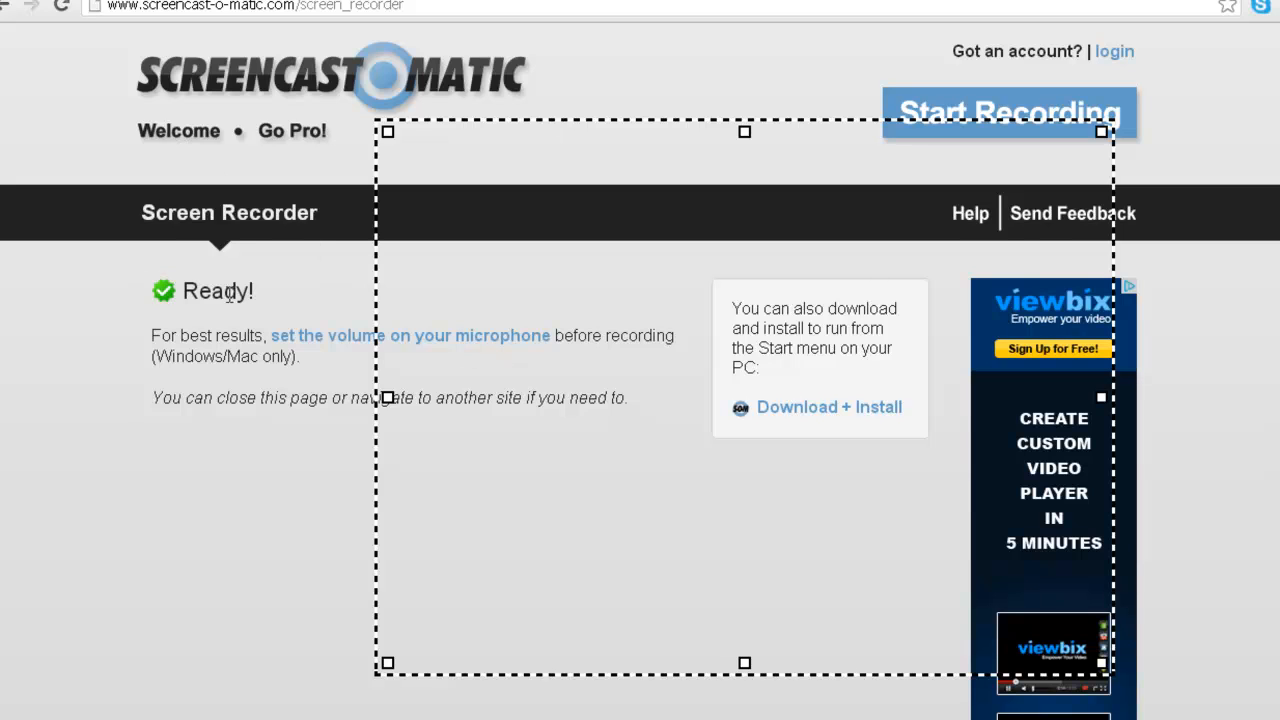
Wait for the recorder to report Ready with its dashed capture frame and control bar.
{"action": "left_click", "coordinate": [1008, 112]}
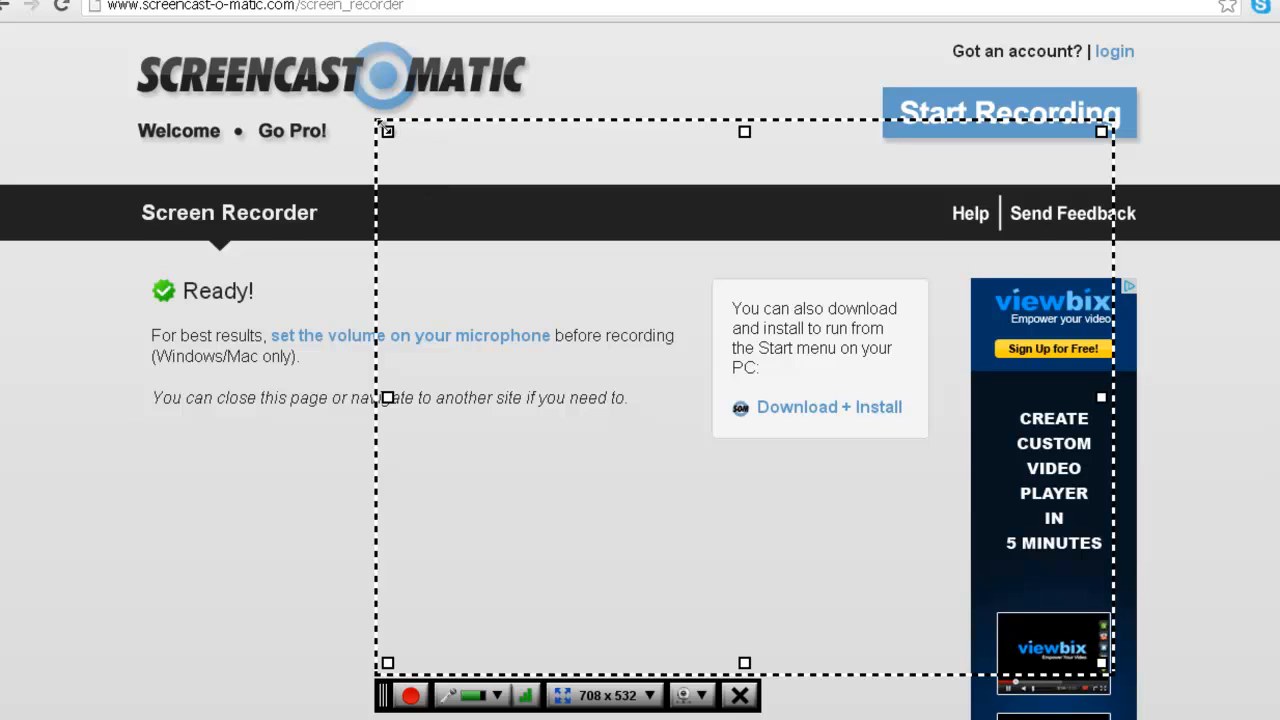
{"action": "mouse_move", "coordinate": [1124, 672]}
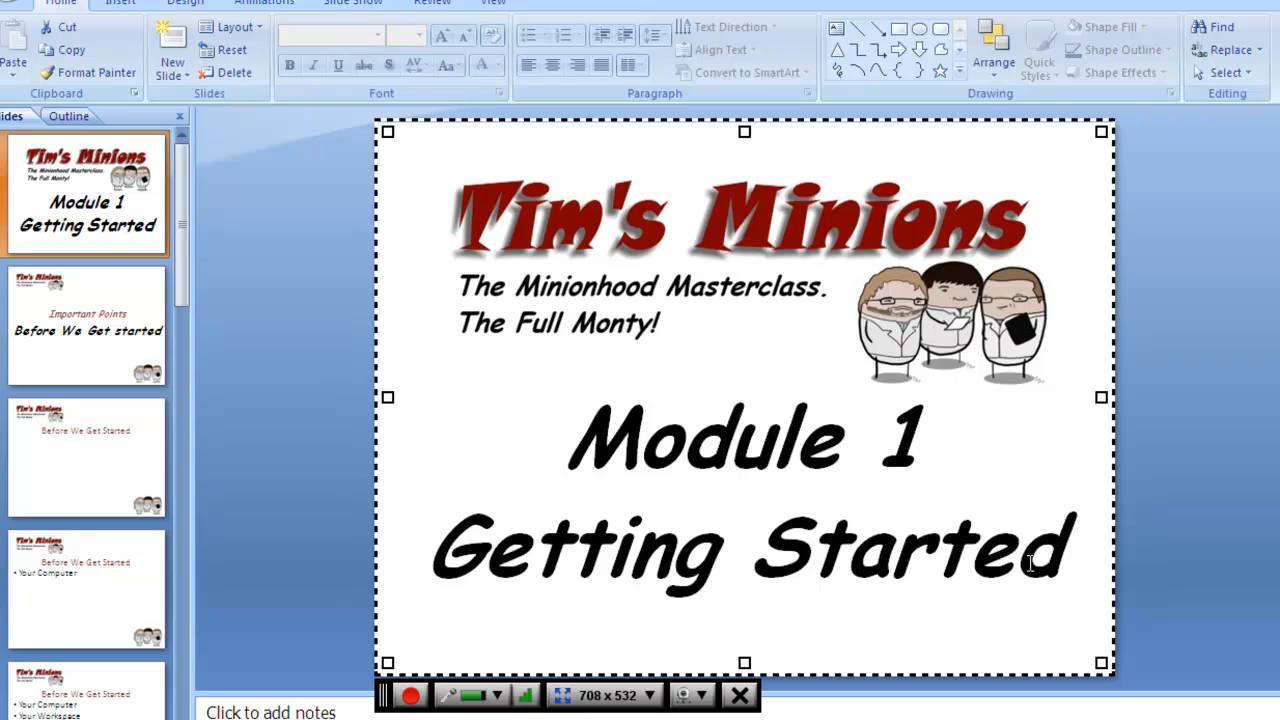
{"action": "mouse_move", "coordinate": [468, 446]}
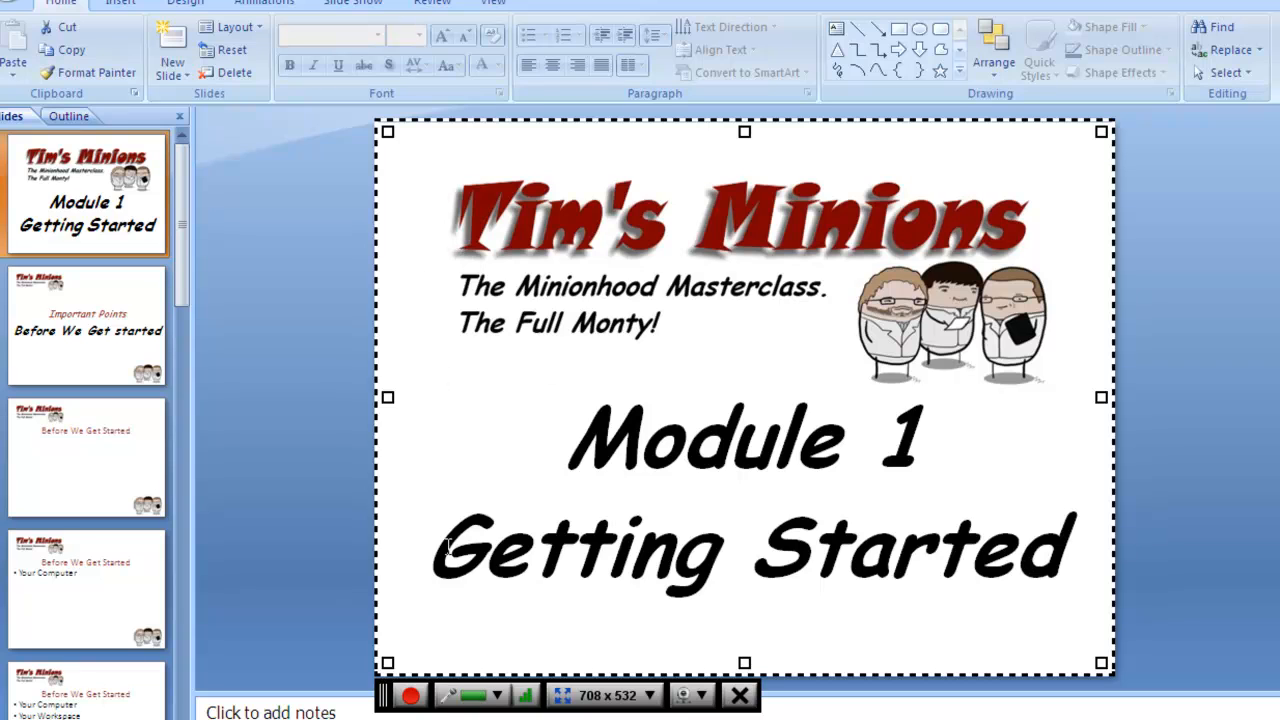
Show the Module 1 title slide and fit the capture frame around it (about 738x542).
{"action": "left_click", "coordinate": [86, 456]}
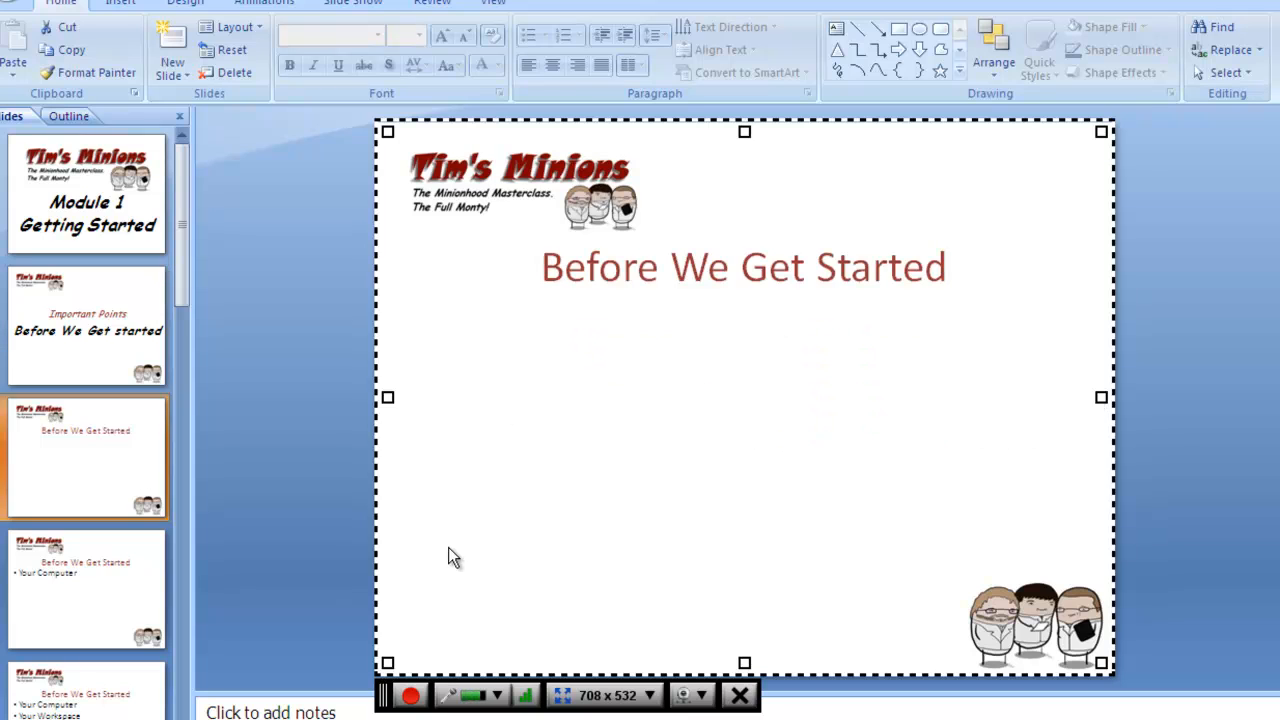
{"action": "left_click", "coordinate": [88, 324]}
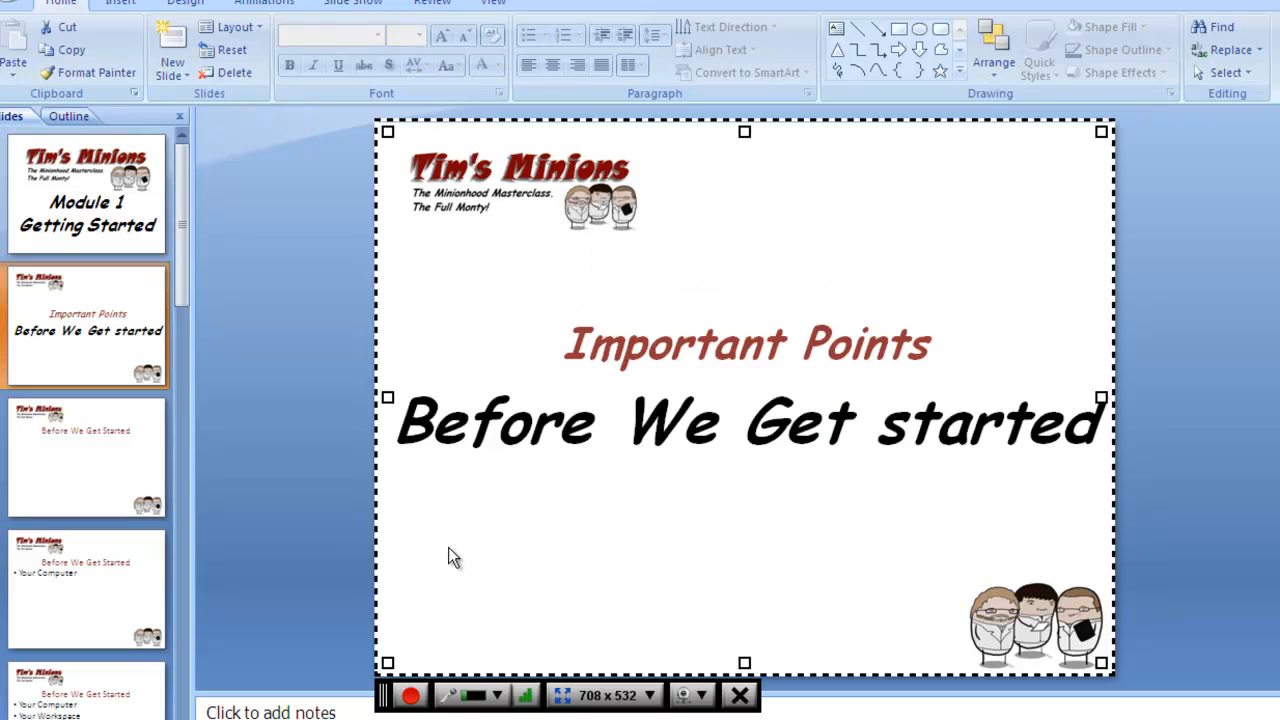
{"action": "left_click", "coordinate": [86, 192]}
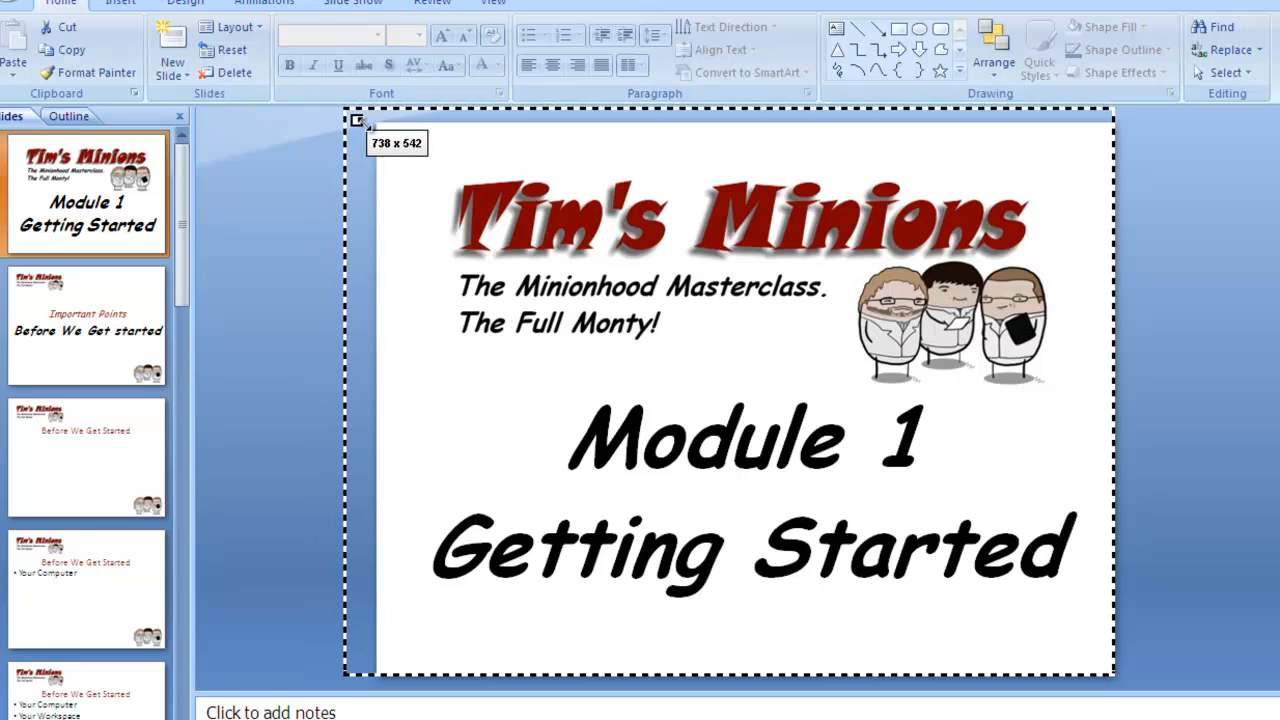
{"action": "left_click_drag", "start_coordinate": [356, 120], "coordinate": [388, 132]}
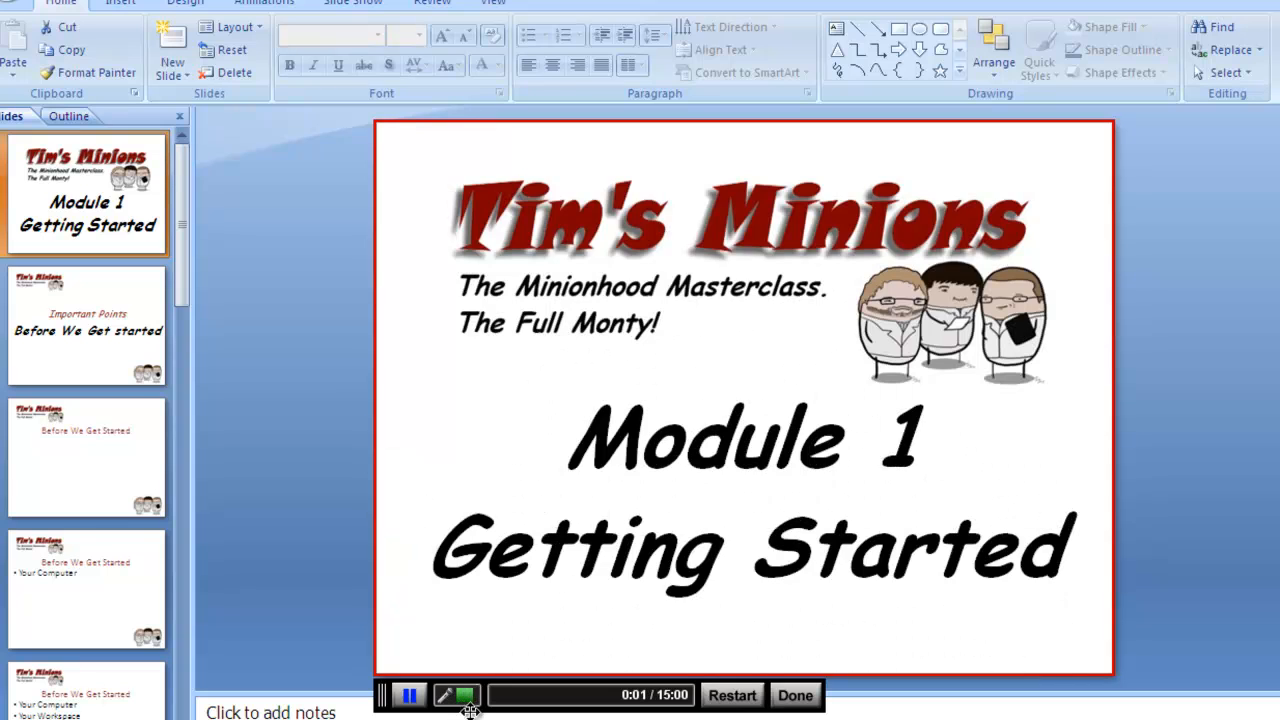
{"action": "mouse_move", "coordinate": [330, 624]}
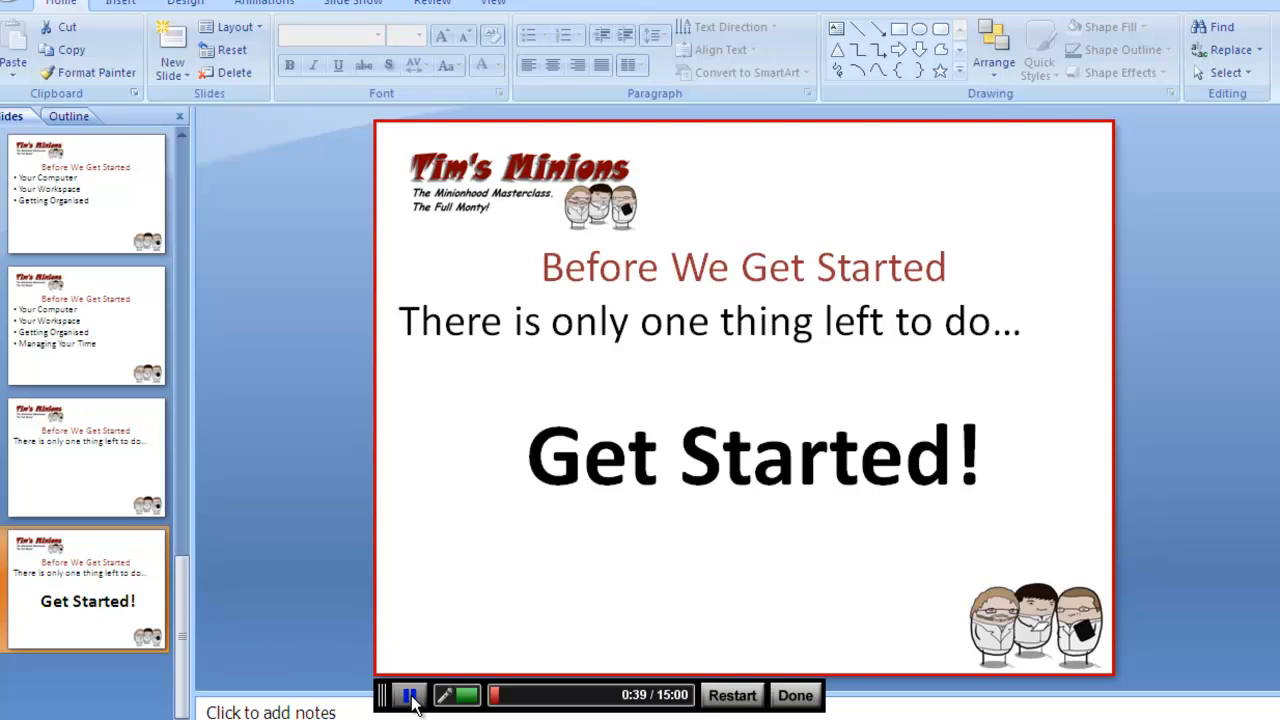
End the recording with Done after the Get Started! slide, opening the 41-second preview.
{"action": "left_click", "coordinate": [408, 696]}
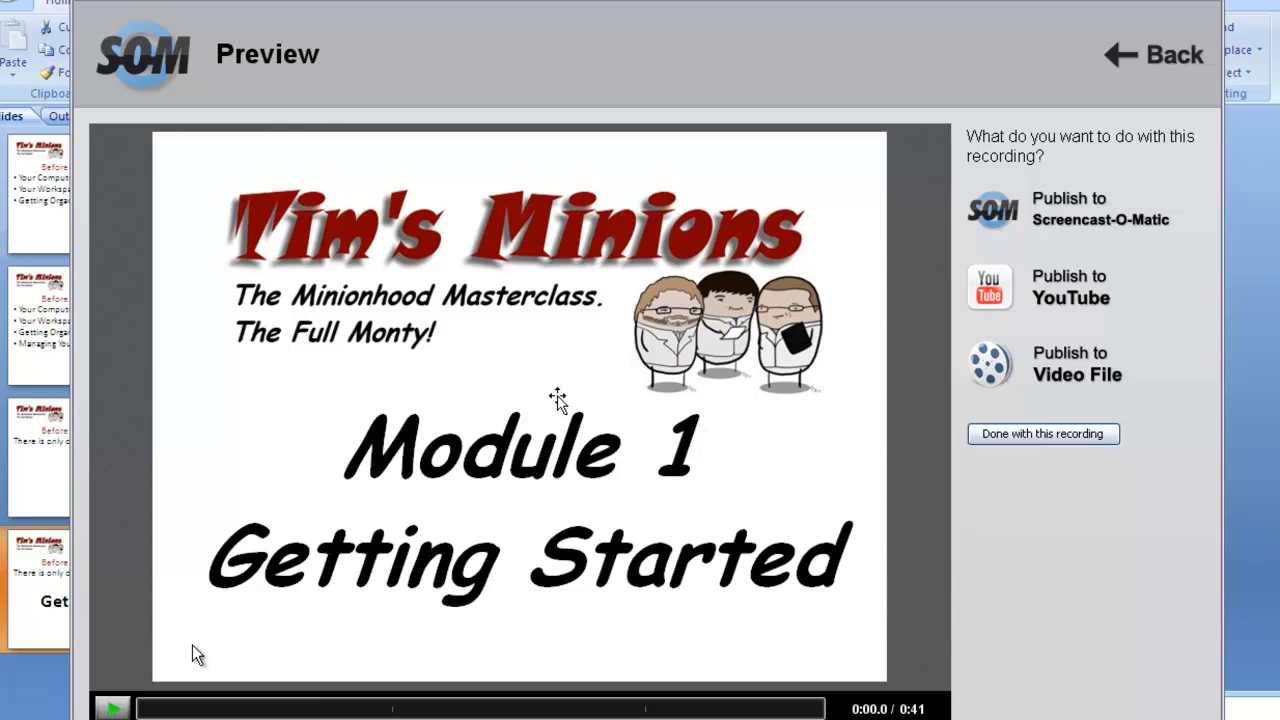
Play back the recorded video in the preview, then pause it.
{"action": "left_click", "coordinate": [112, 708]}
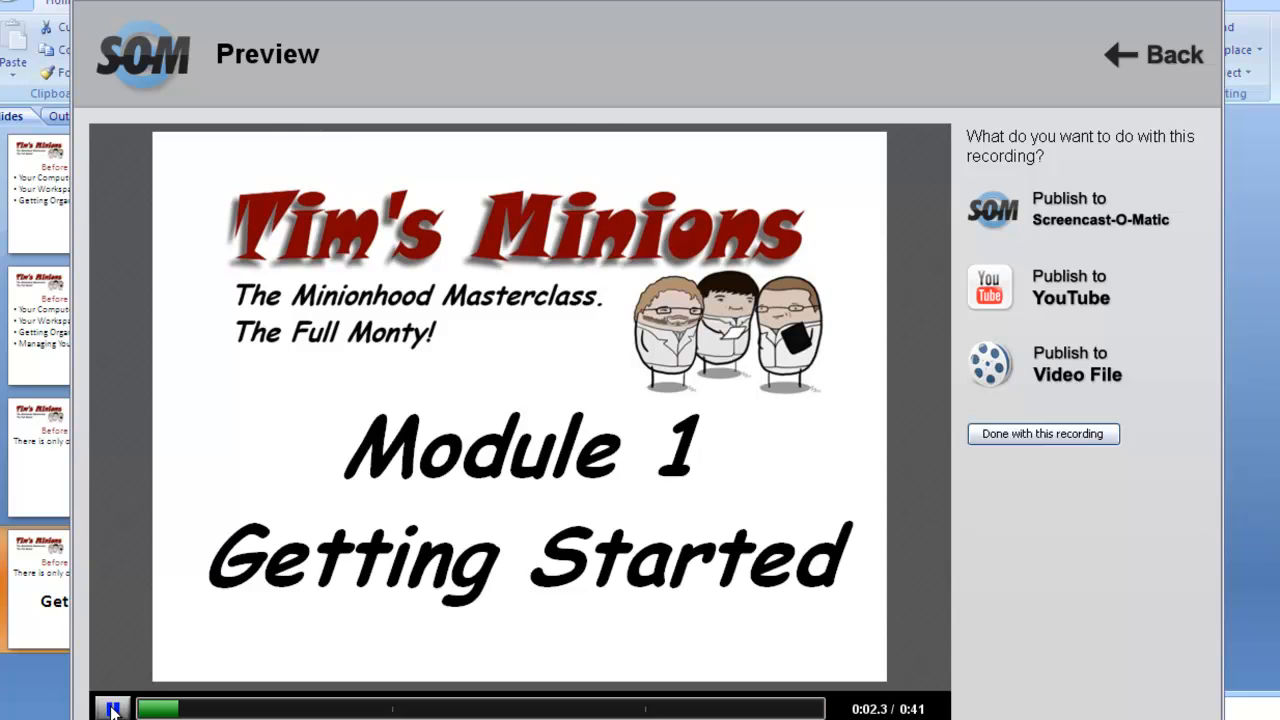
{"action": "left_click", "coordinate": [112, 708]}
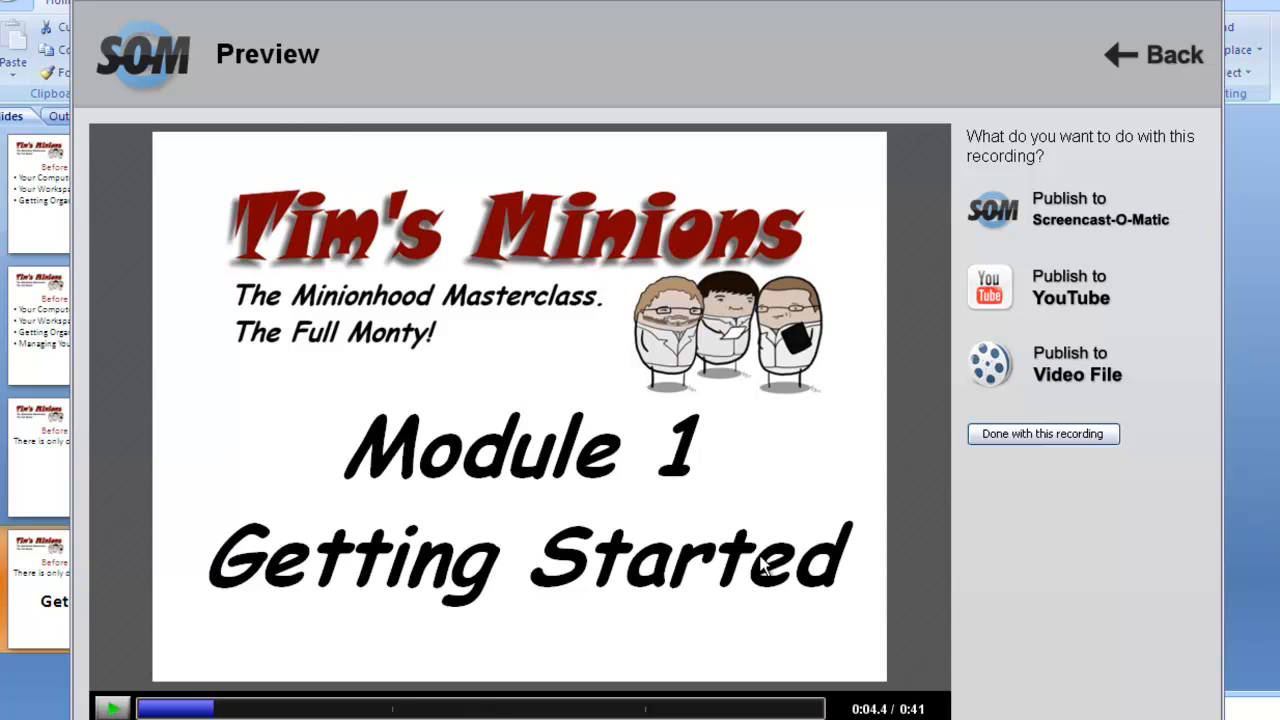
{"action": "mouse_move", "coordinate": [1078, 218]}
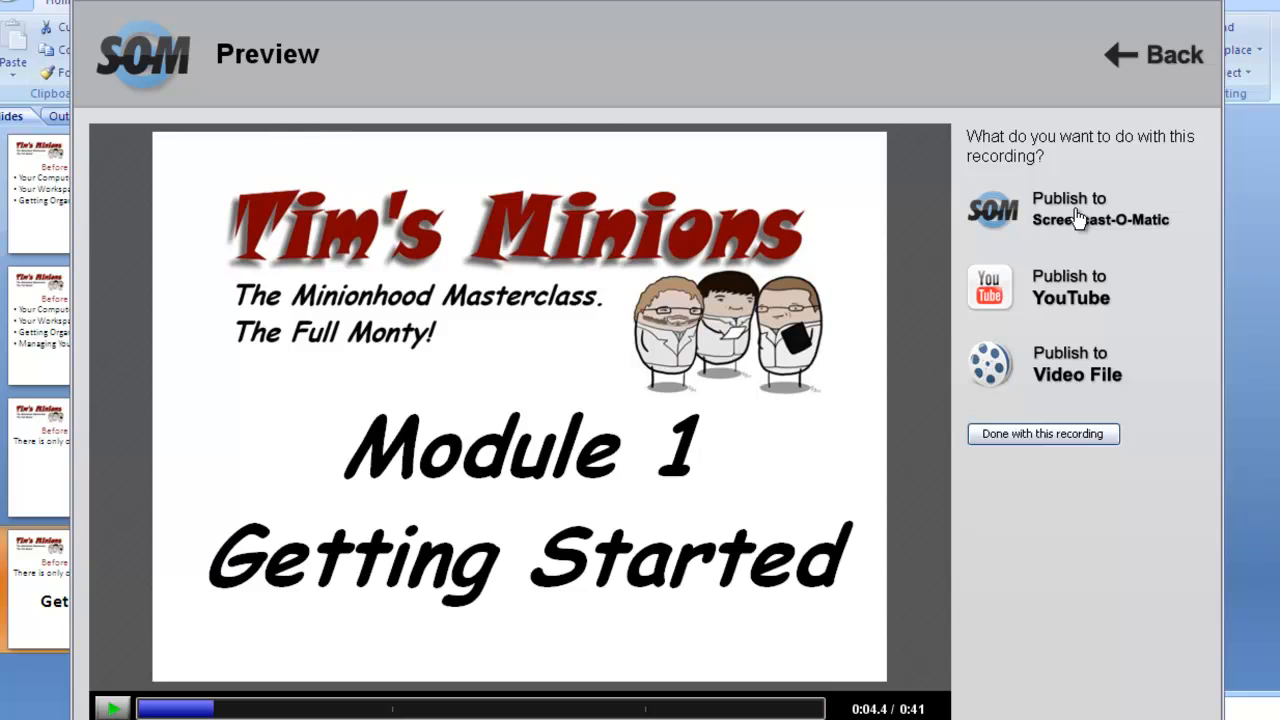
{"action": "mouse_move", "coordinate": [1070, 308]}
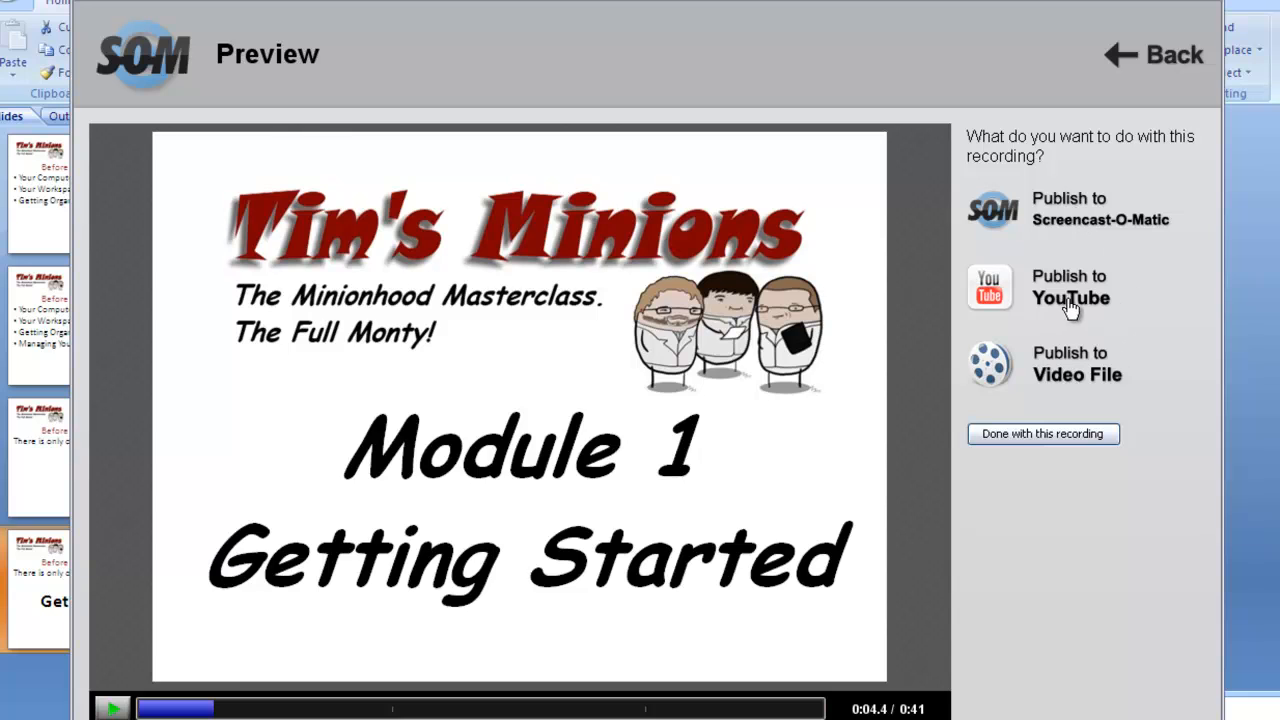
{"action": "mouse_move", "coordinate": [1076, 300]}
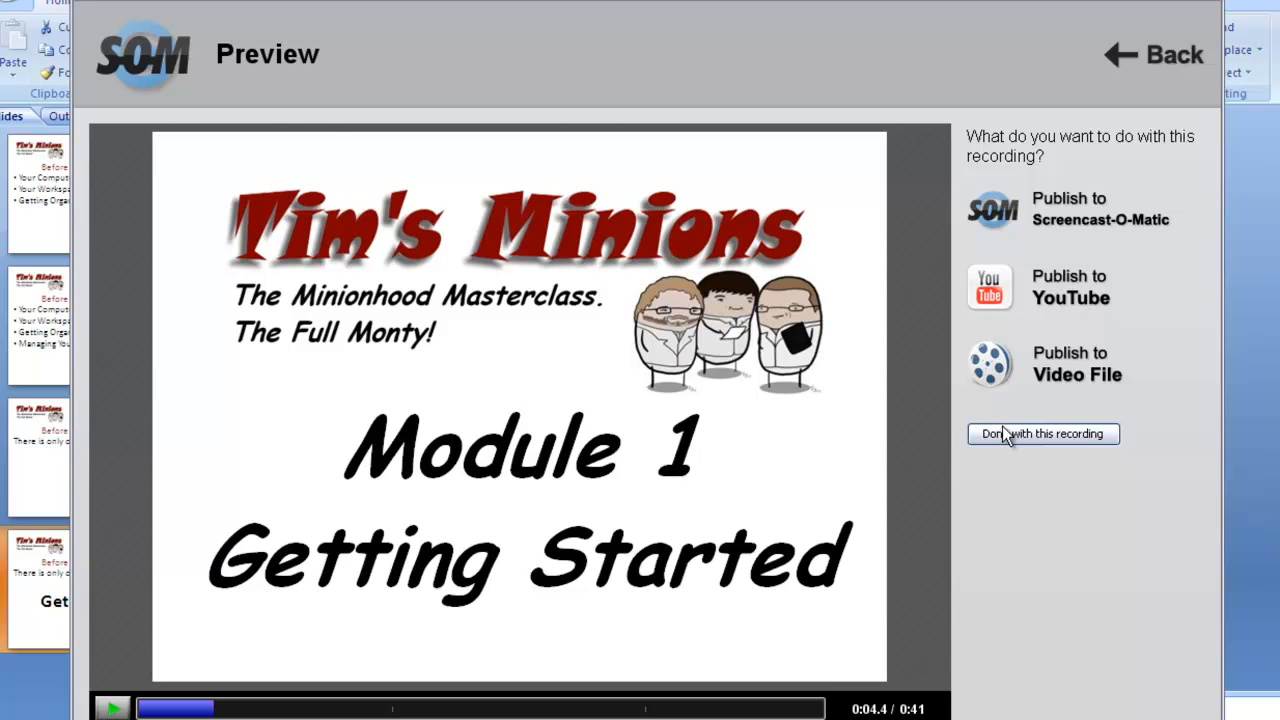
{"action": "mouse_move", "coordinate": [1016, 372]}
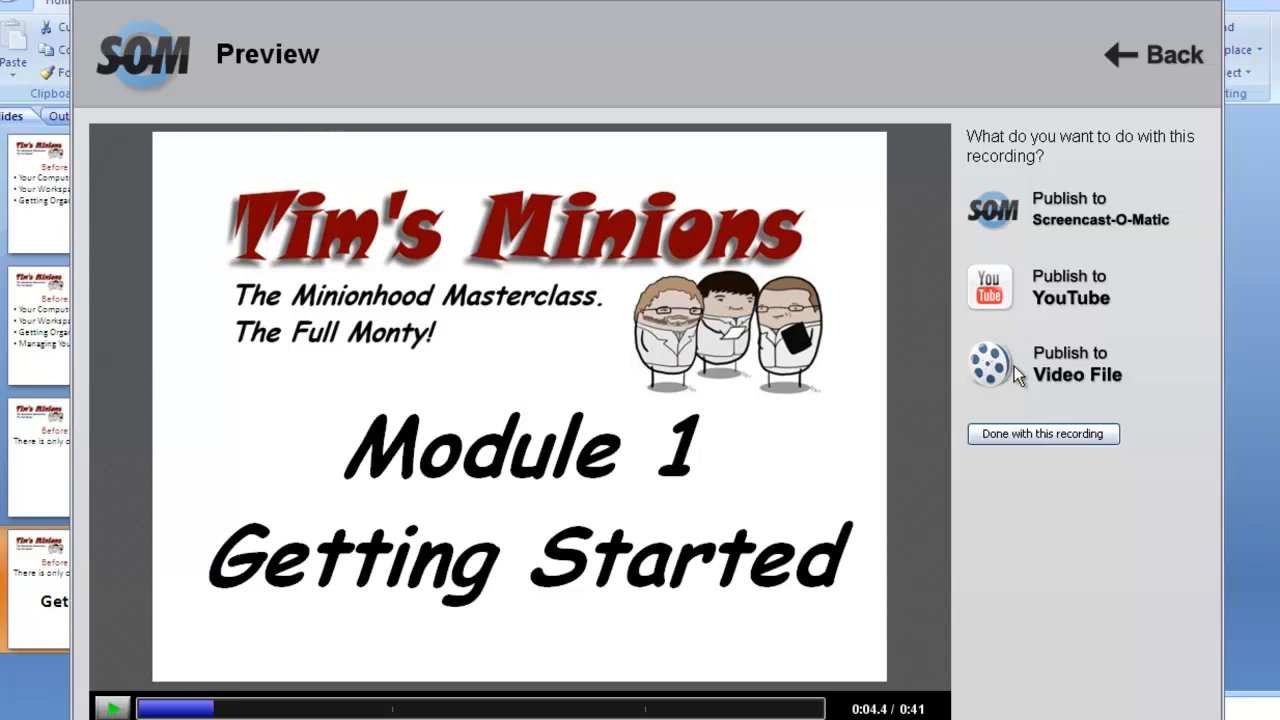
{"action": "mouse_move", "coordinate": [1078, 370]}
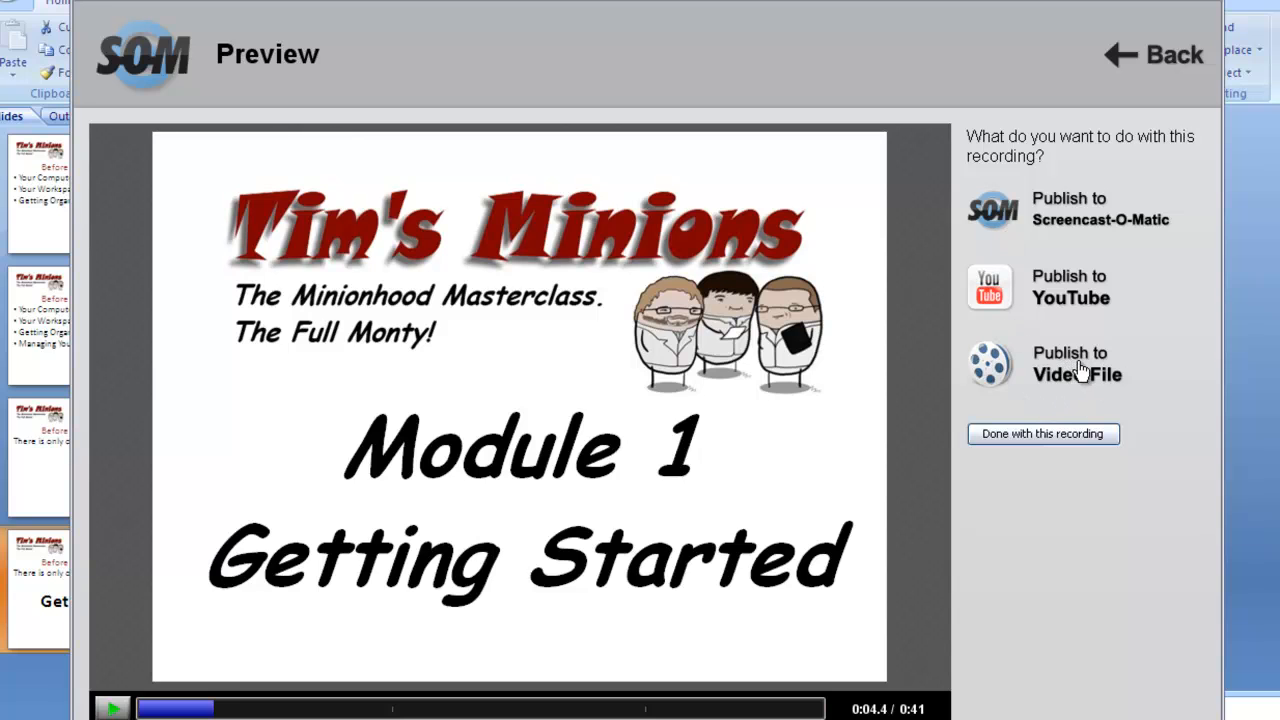
Publish to a video file as Windows Media (AVI) at HD size.
{"action": "left_click", "coordinate": [1076, 364]}
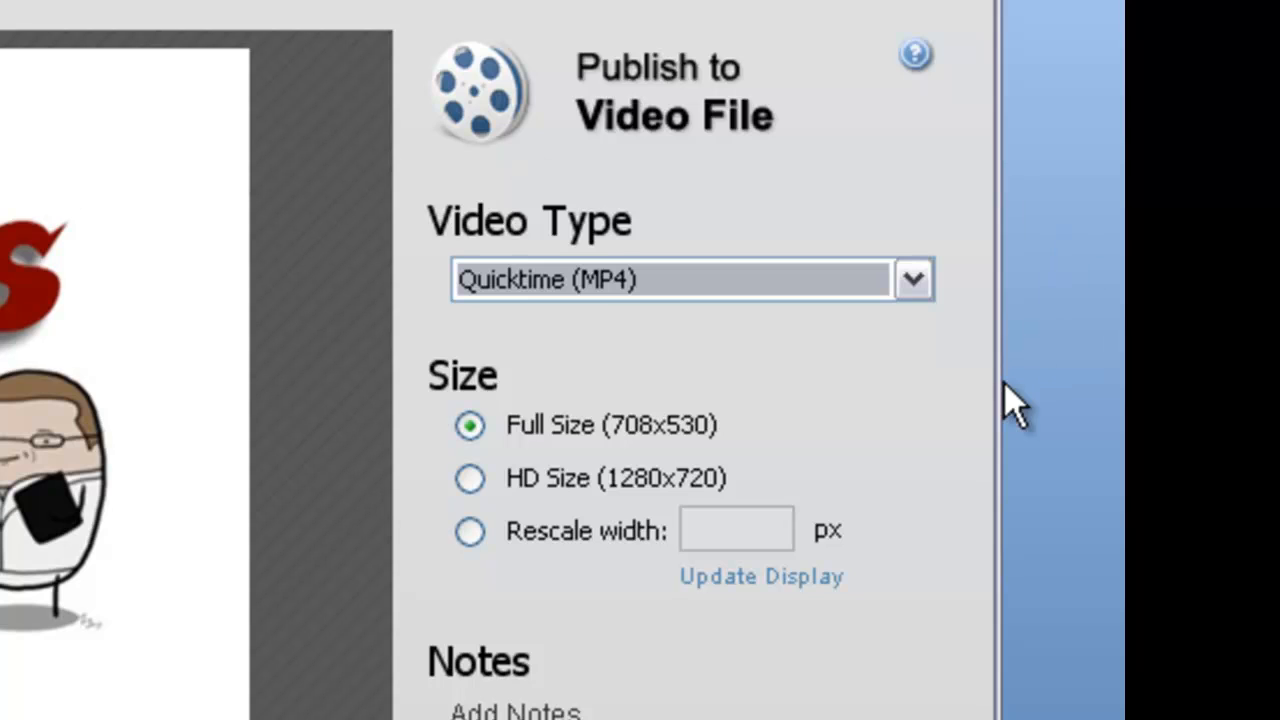
{"action": "left_click", "coordinate": [912, 280]}
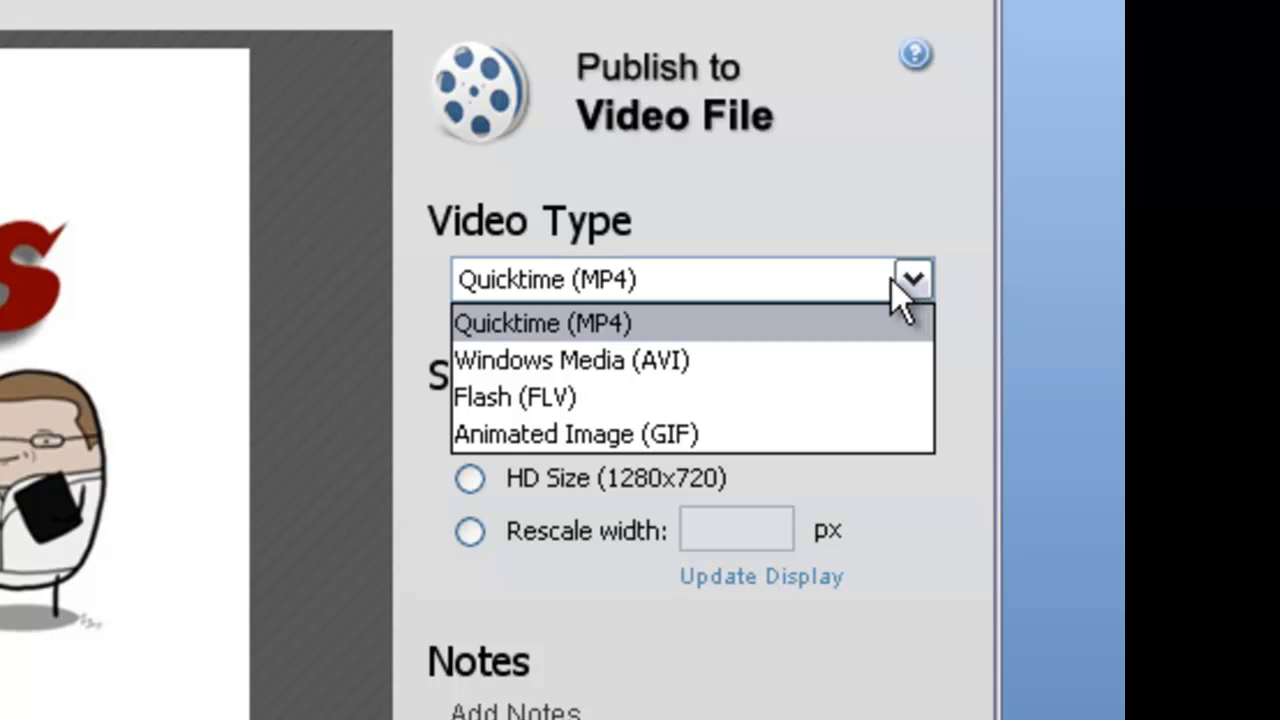
{"action": "left_click", "coordinate": [572, 360]}
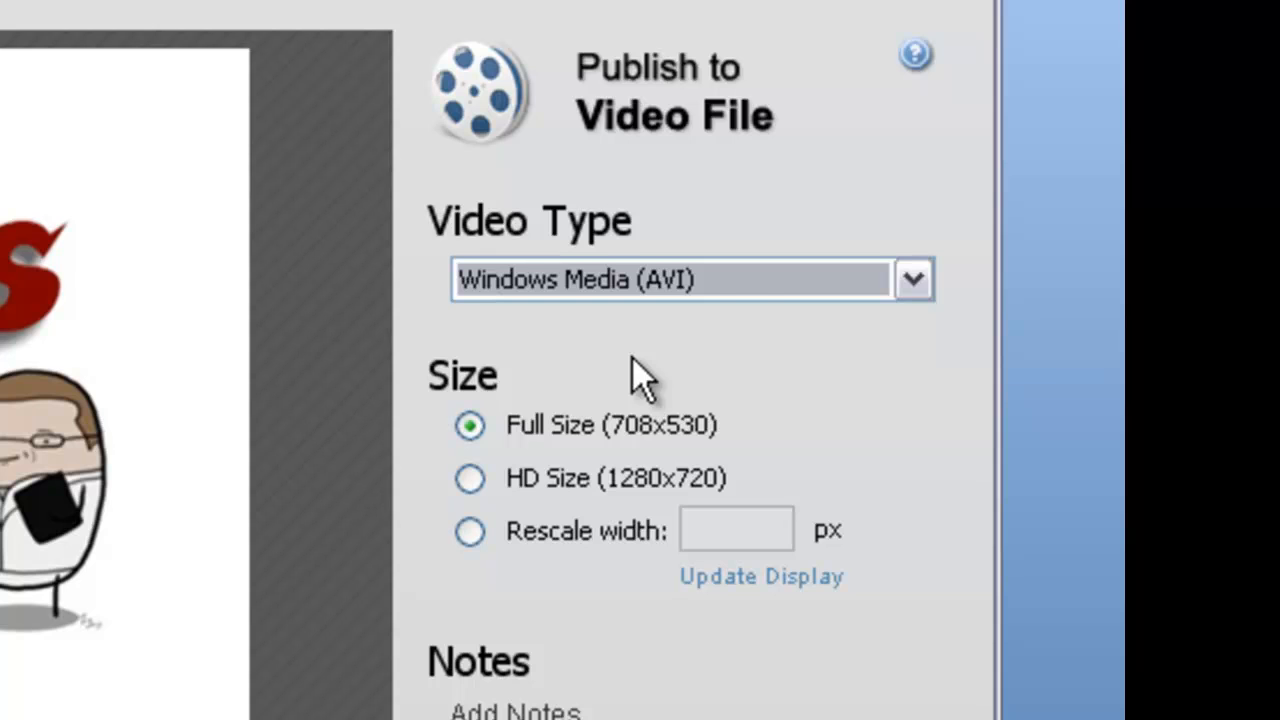
{"action": "mouse_move", "coordinate": [470, 478]}
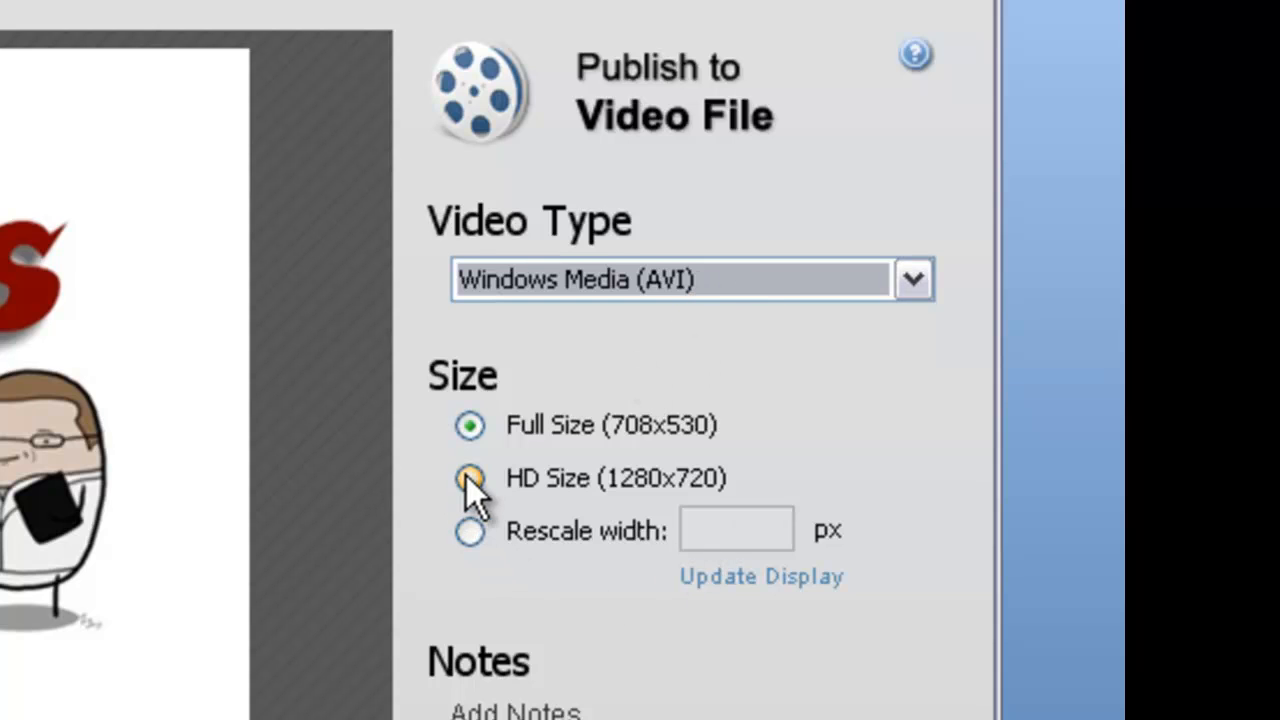
{"action": "scroll", "scroll_direction": "down", "scroll_amount": 3}
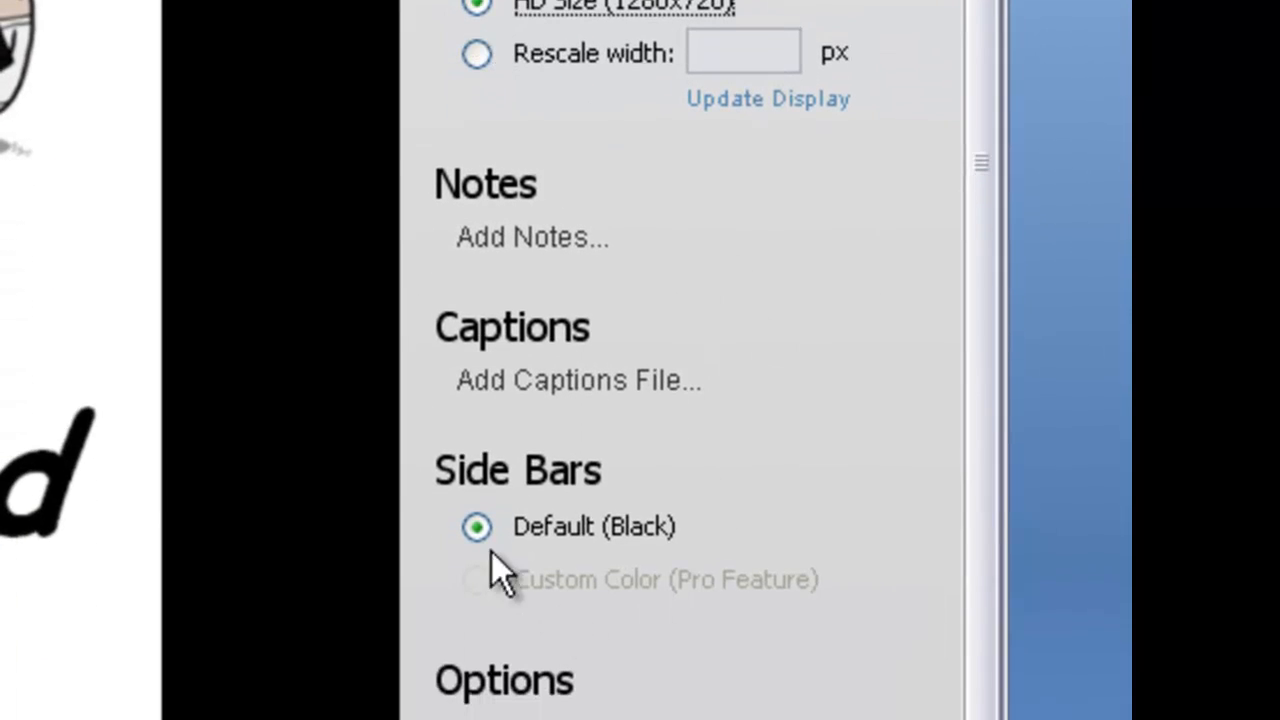
{"action": "mouse_move", "coordinate": [740, 660]}
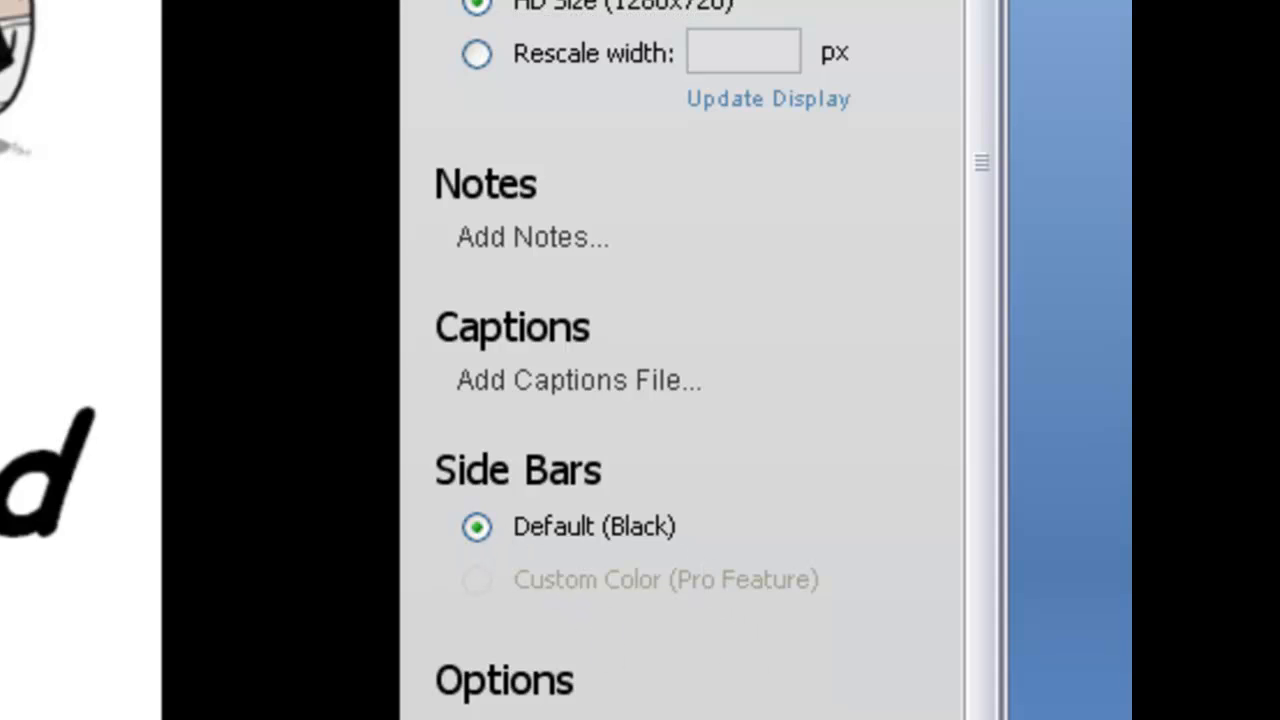
{"action": "scroll", "scroll_direction": "down", "scroll_amount": 3}
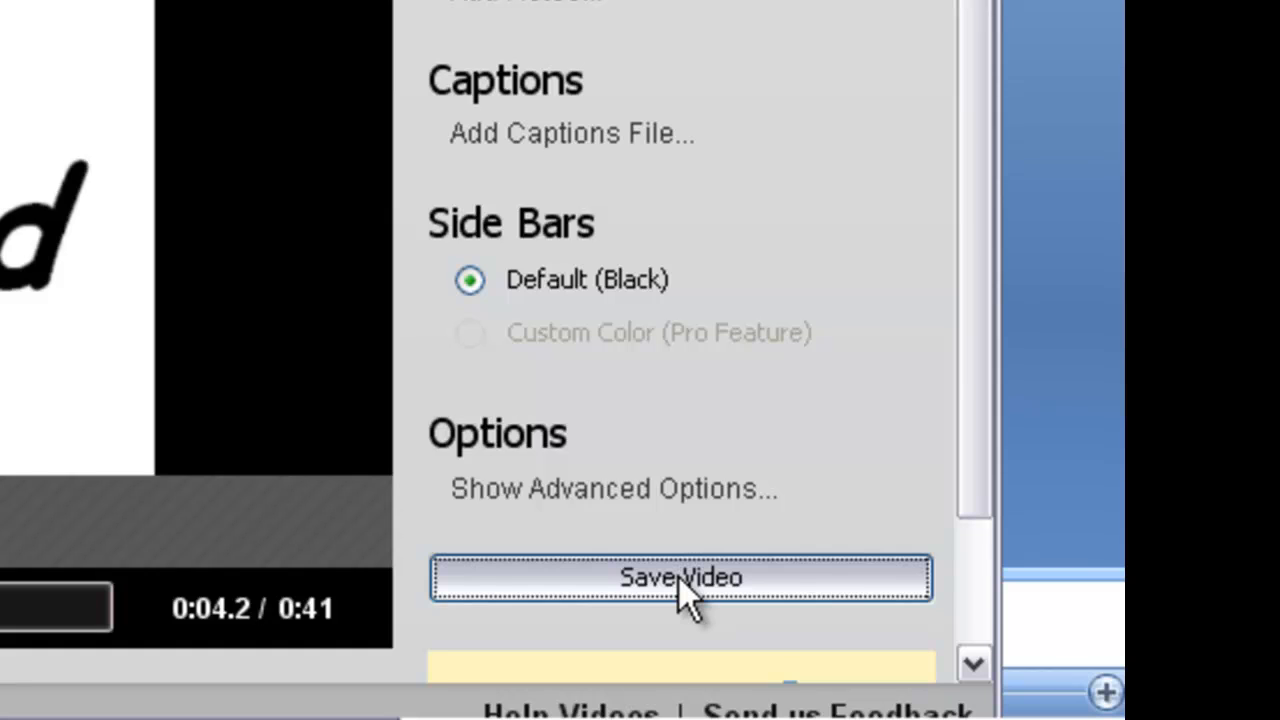
Choose the Desktop and name the AVI file 'screencastomatic tutorial'.
{"action": "left_click", "coordinate": [680, 578]}
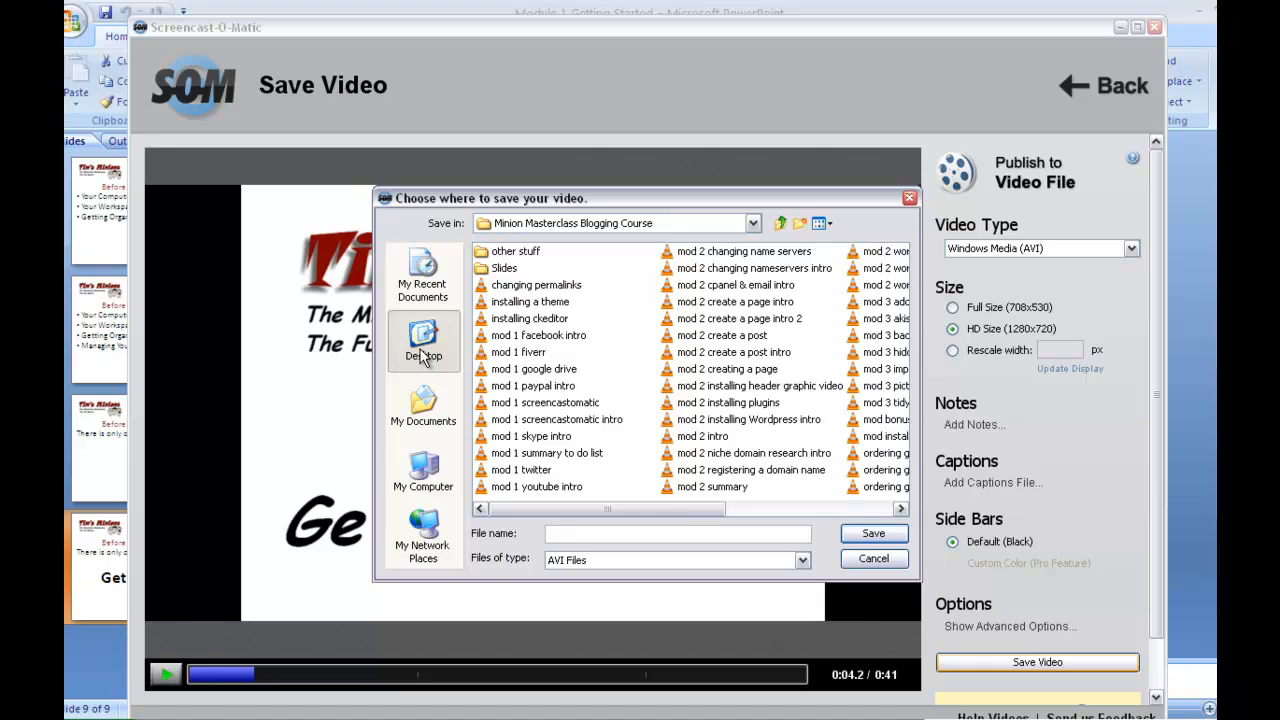
{"action": "left_click", "coordinate": [422, 344]}
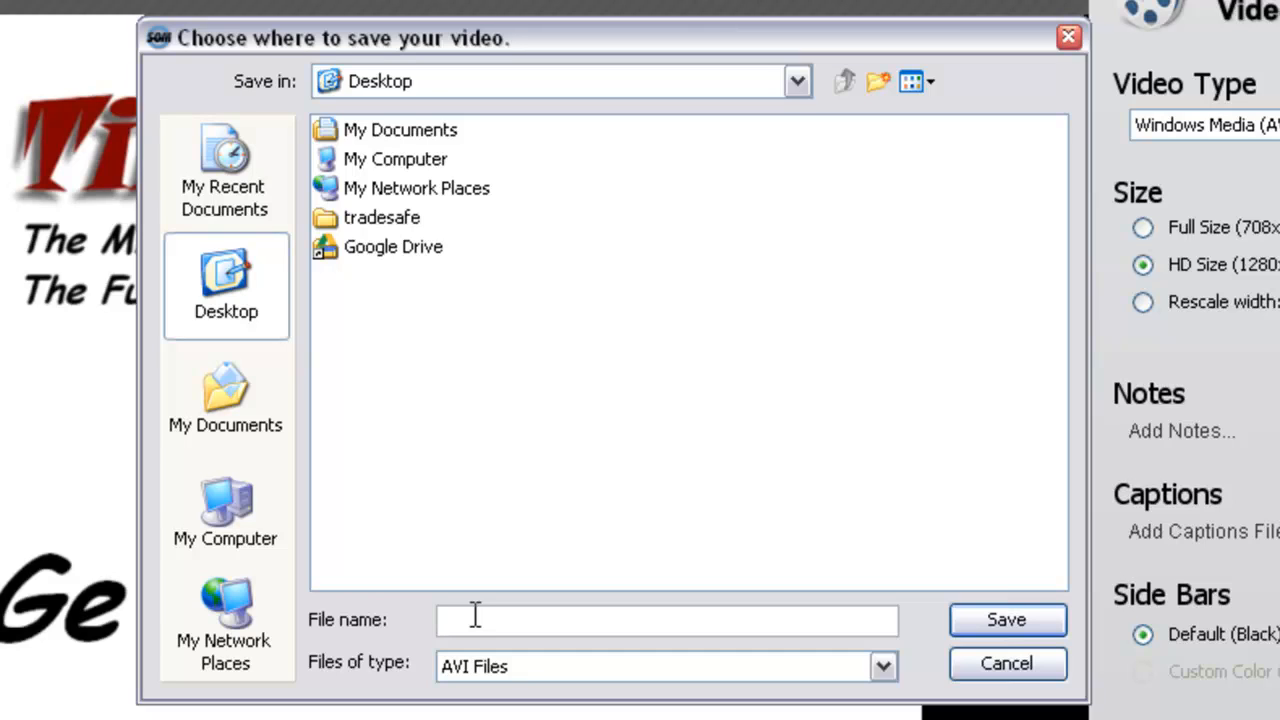
{"action": "type", "text": "screen"}
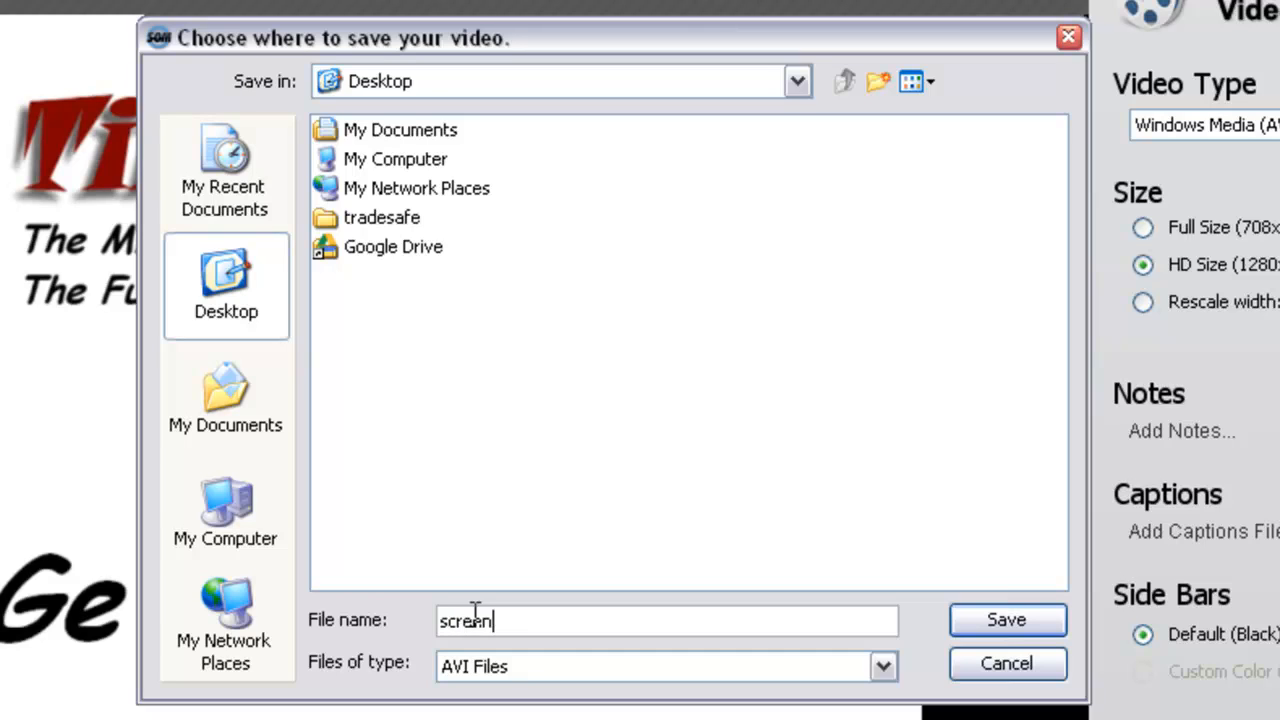
{"action": "type", "text": "castom"}
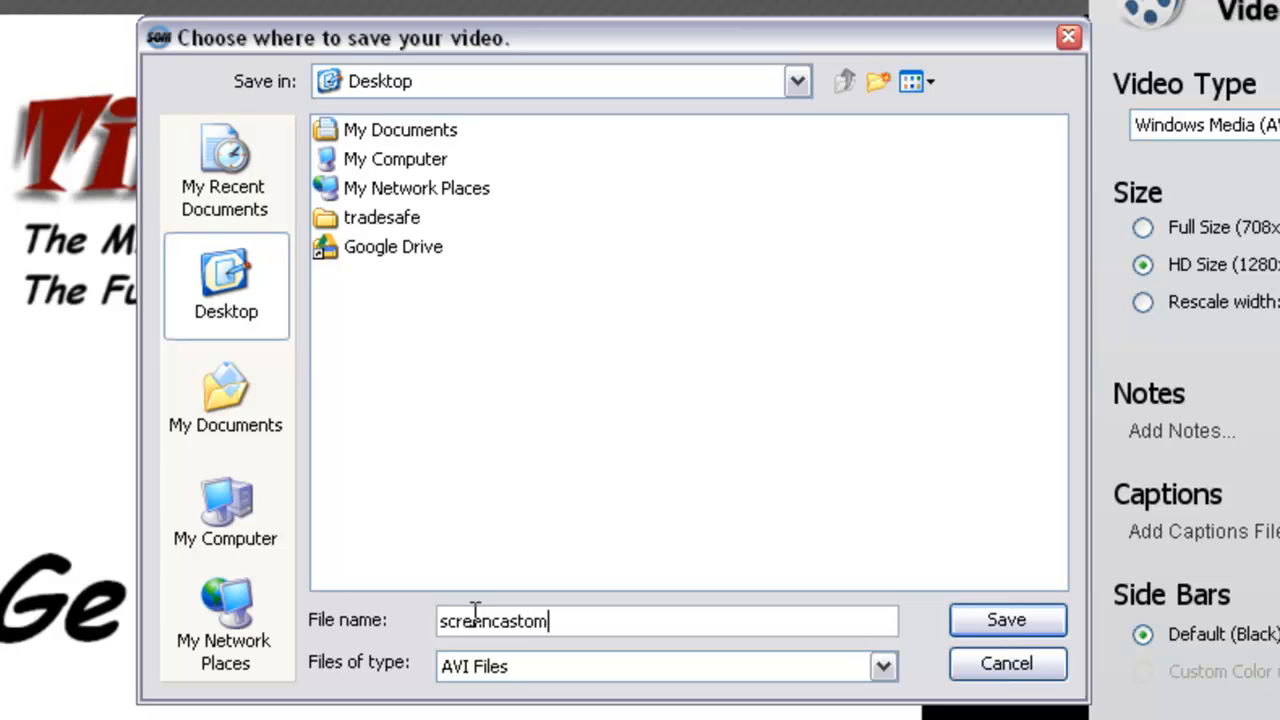
{"action": "type", "text": "atic"}
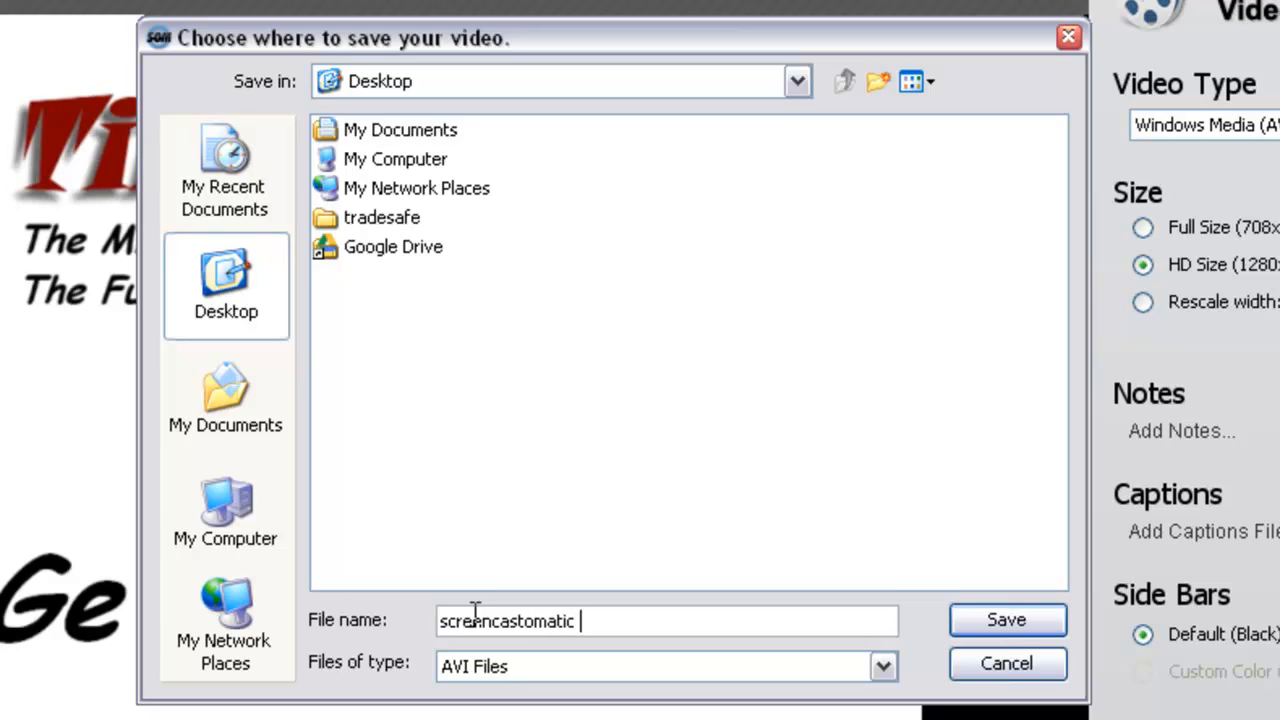
{"action": "type", "text": "tutori"}
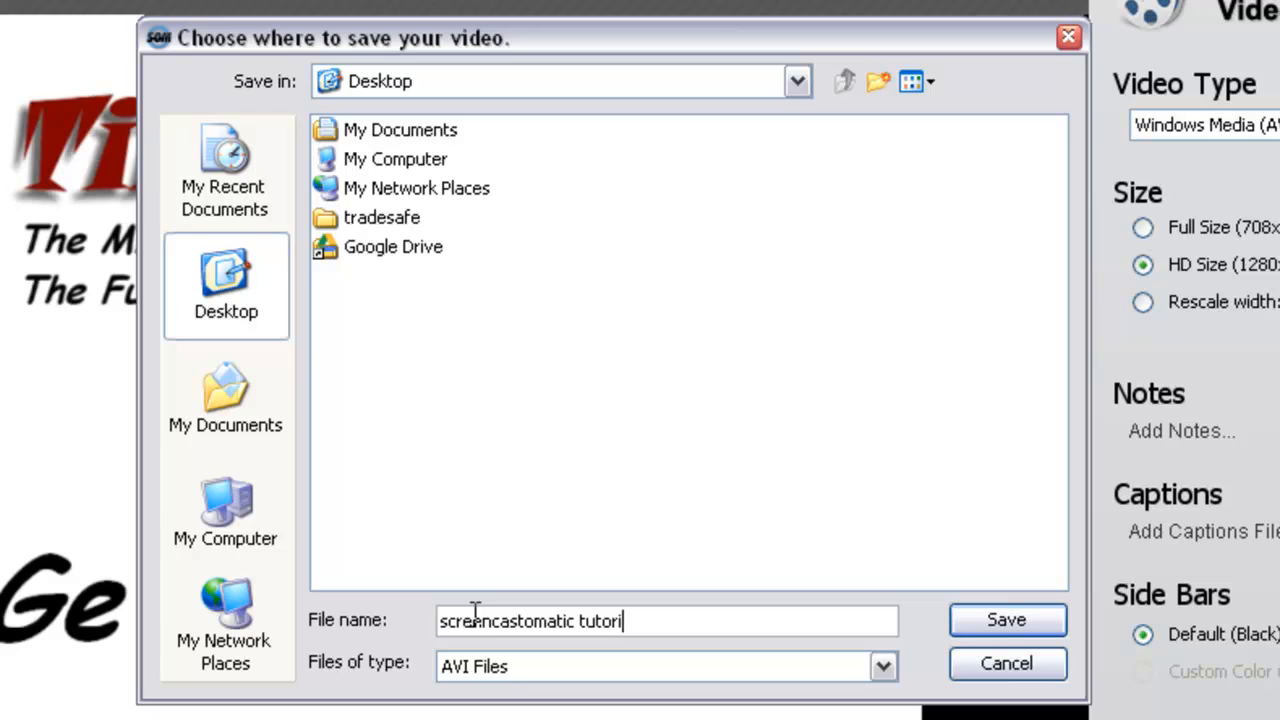
{"action": "type", "text": "al"}
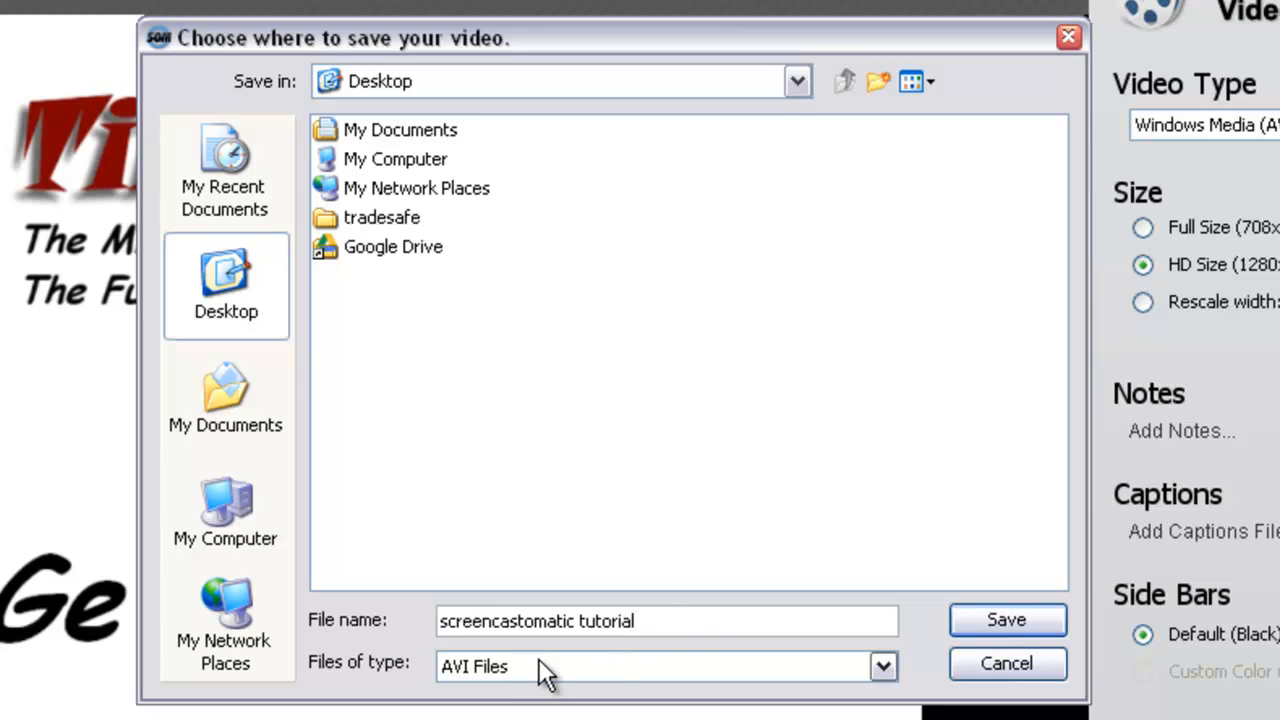
{"action": "mouse_move", "coordinate": [960, 644]}
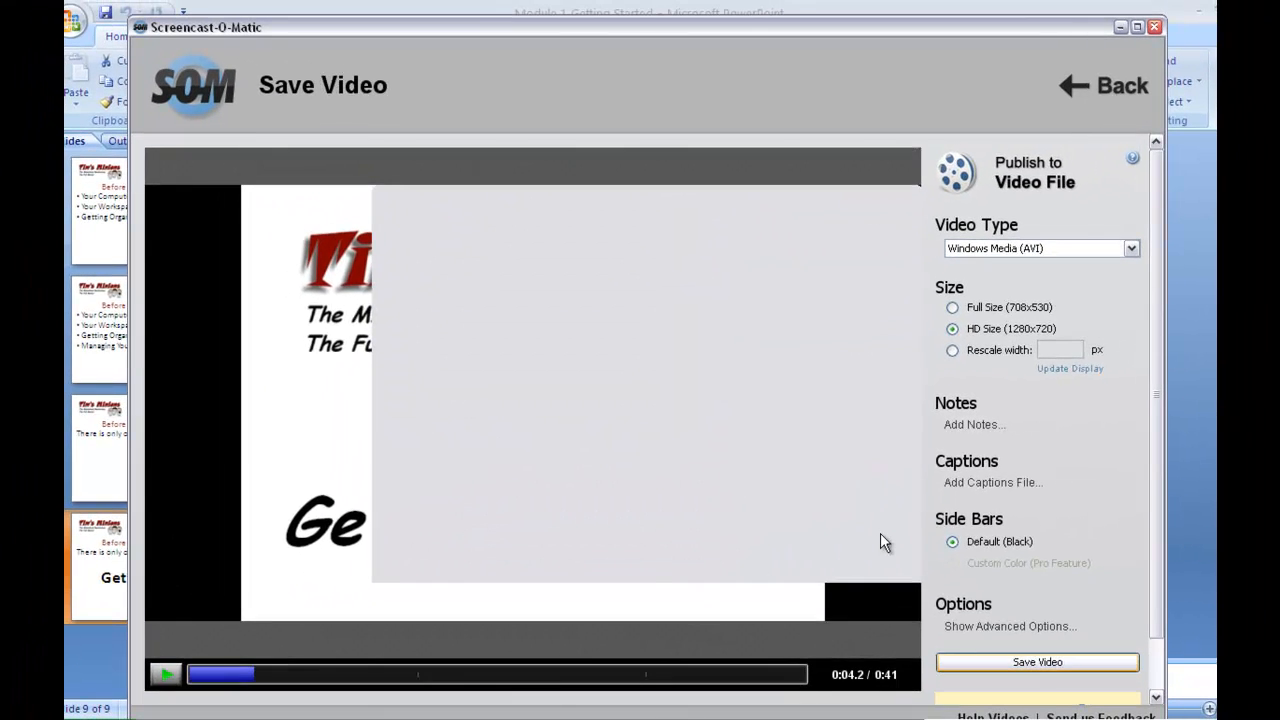
Export the recording so screencastomatic tutorial.avi appears in Completed Tasks.
{"action": "left_click", "coordinate": [1036, 660]}
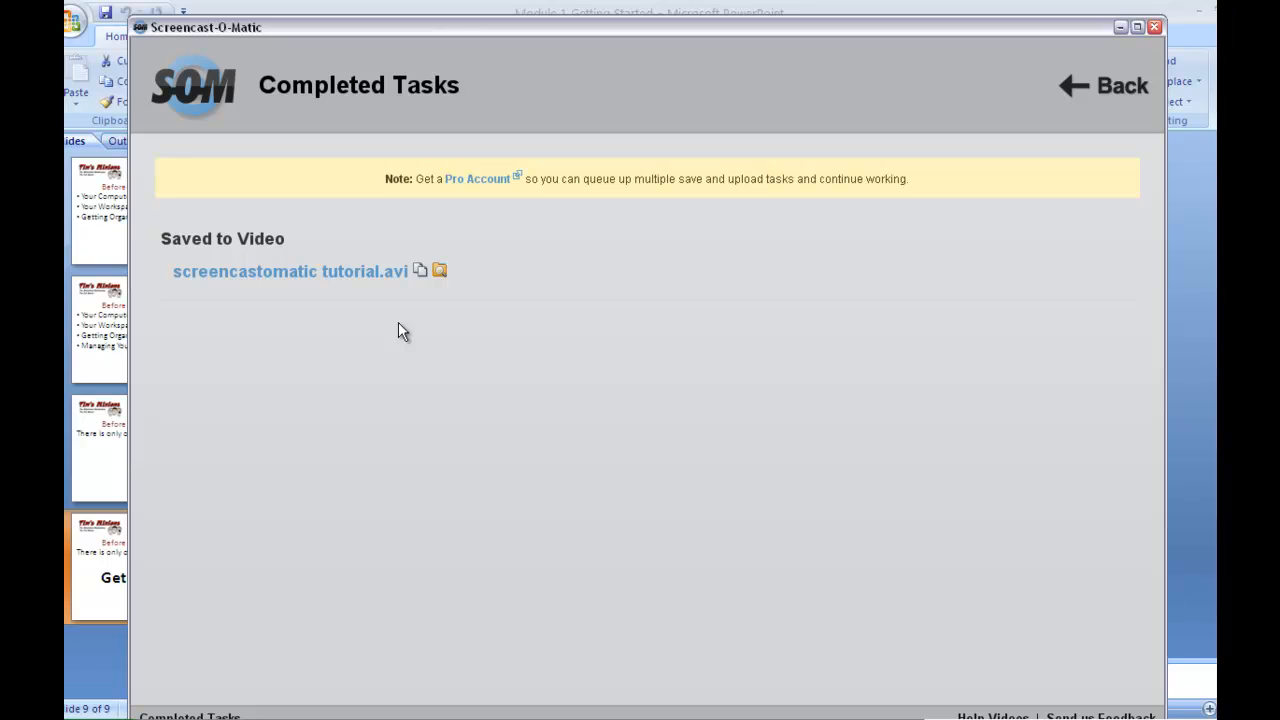
{"action": "mouse_move", "coordinate": [830, 176]}
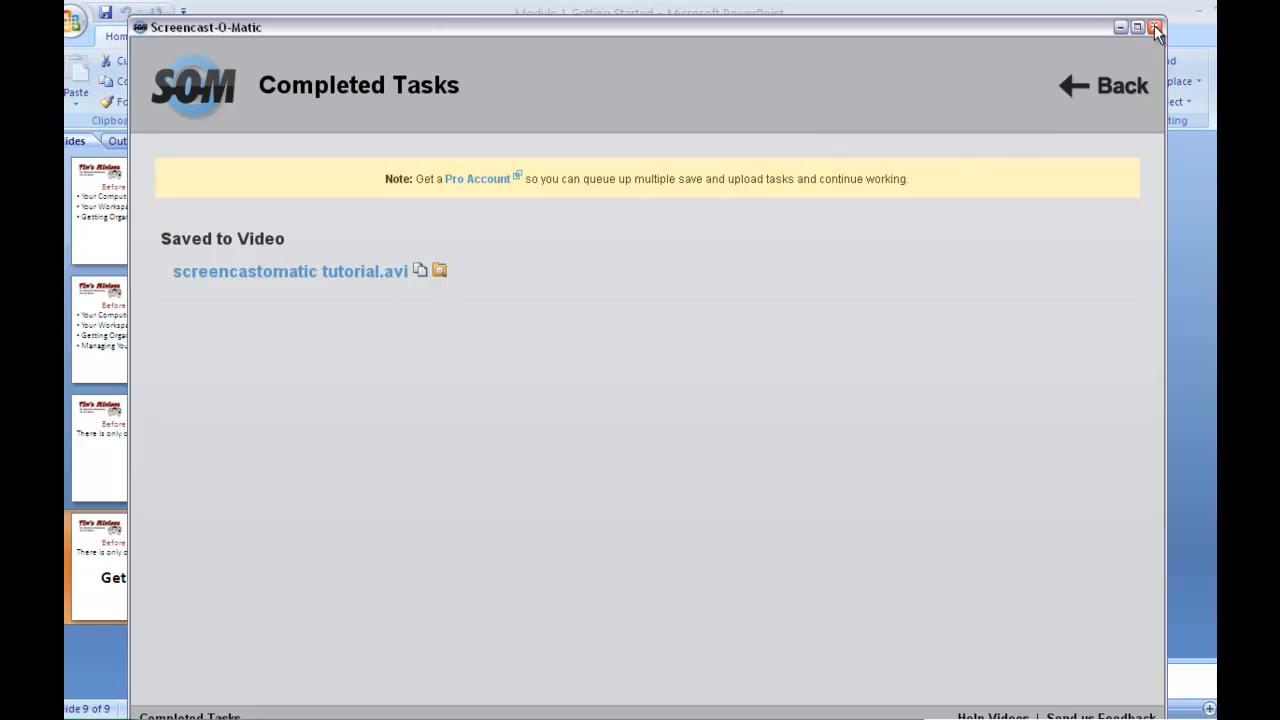
Finish with this recording, close the recorder and relaunch it from Start Recording.
{"action": "left_click", "coordinate": [1122, 84]}
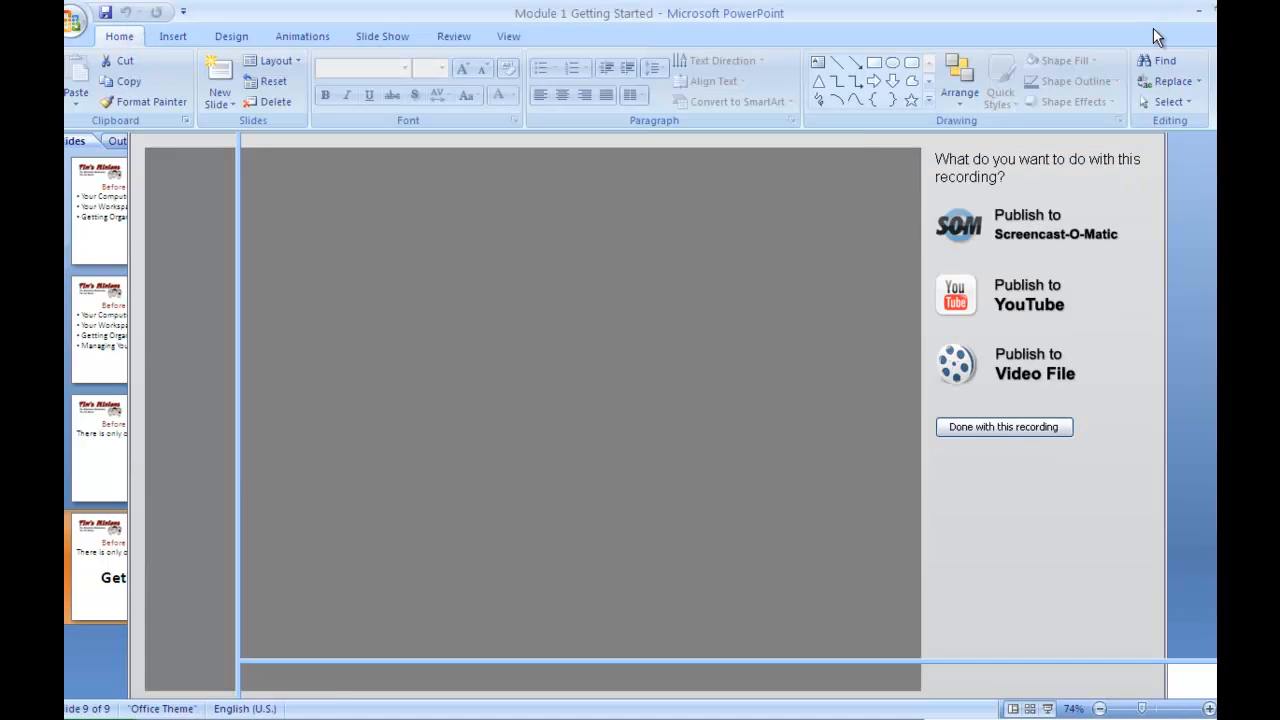
{"action": "left_click", "coordinate": [1004, 428]}
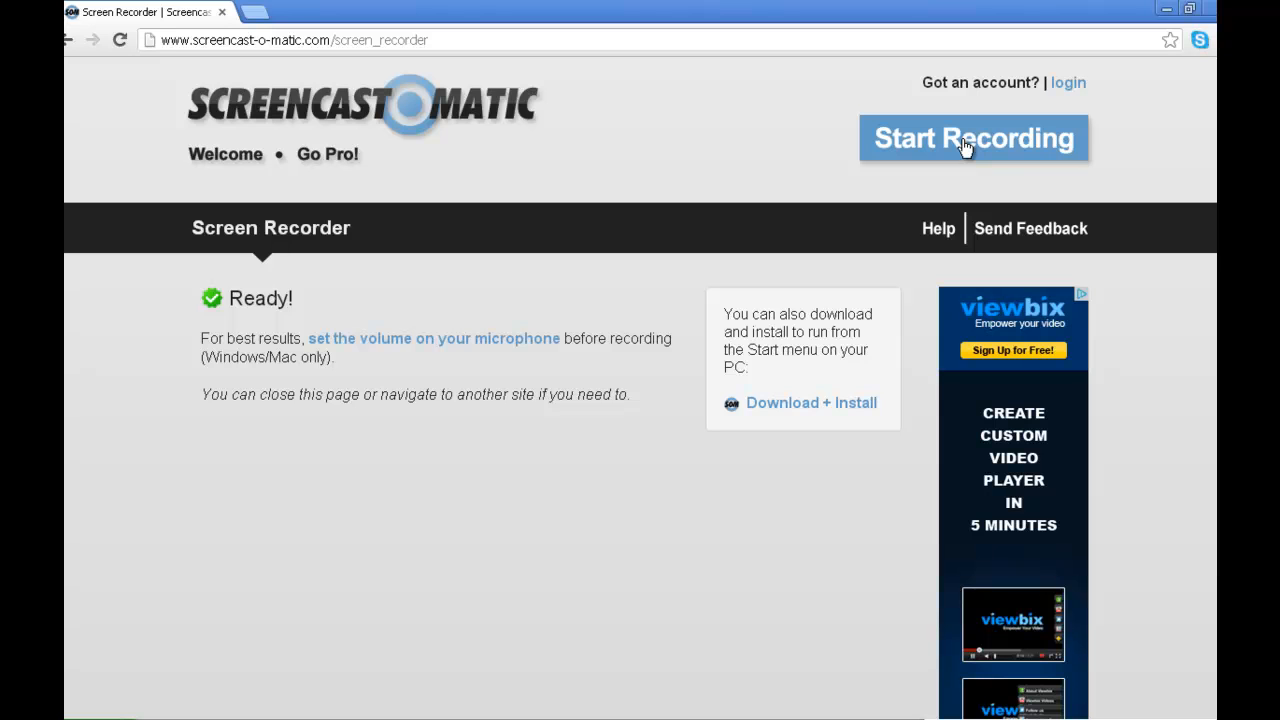
{"action": "left_click", "coordinate": [972, 138]}
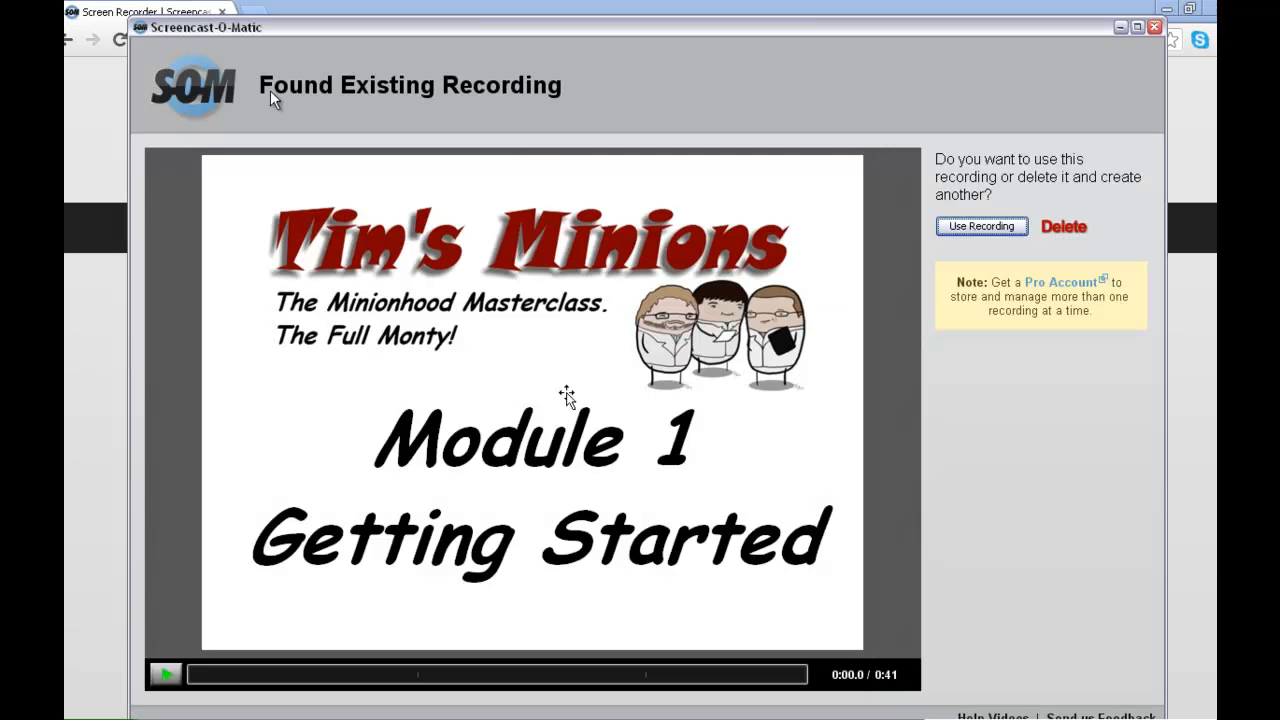
{"action": "mouse_move", "coordinate": [464, 90]}
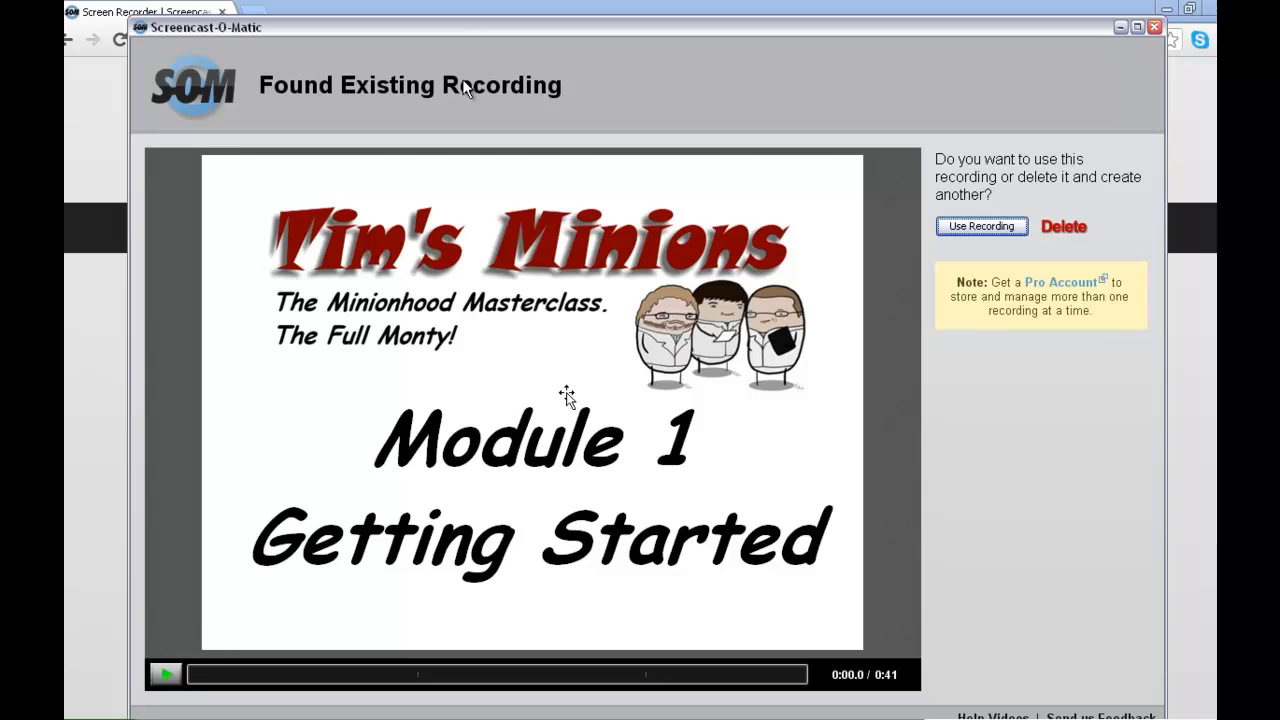
{"action": "mouse_move", "coordinate": [700, 96]}
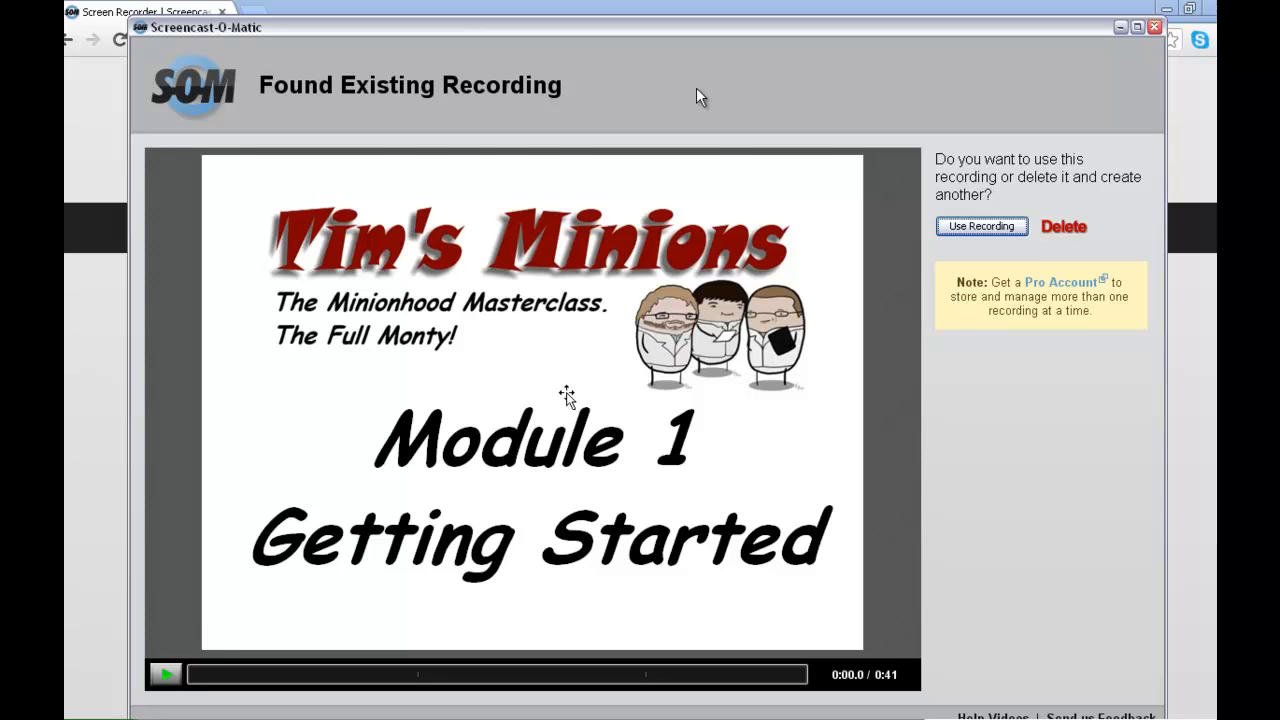
{"action": "mouse_move", "coordinate": [1072, 240]}
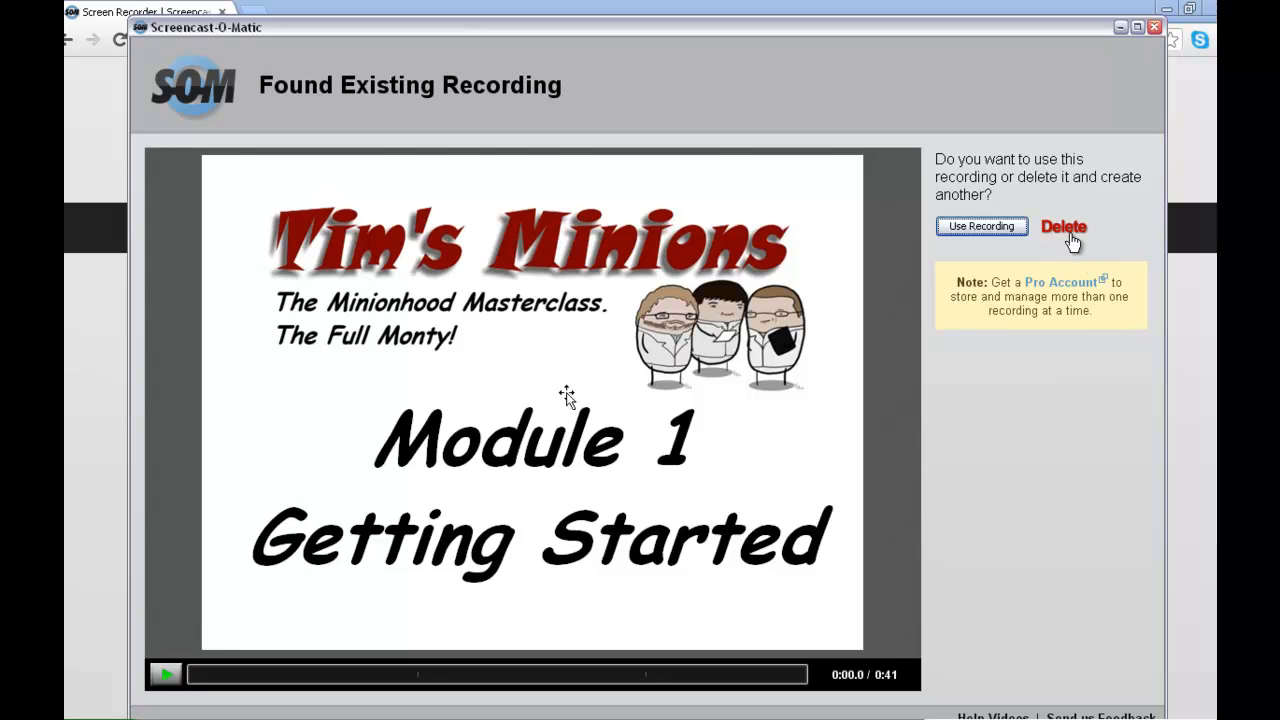
{"action": "mouse_move", "coordinate": [1072, 236]}
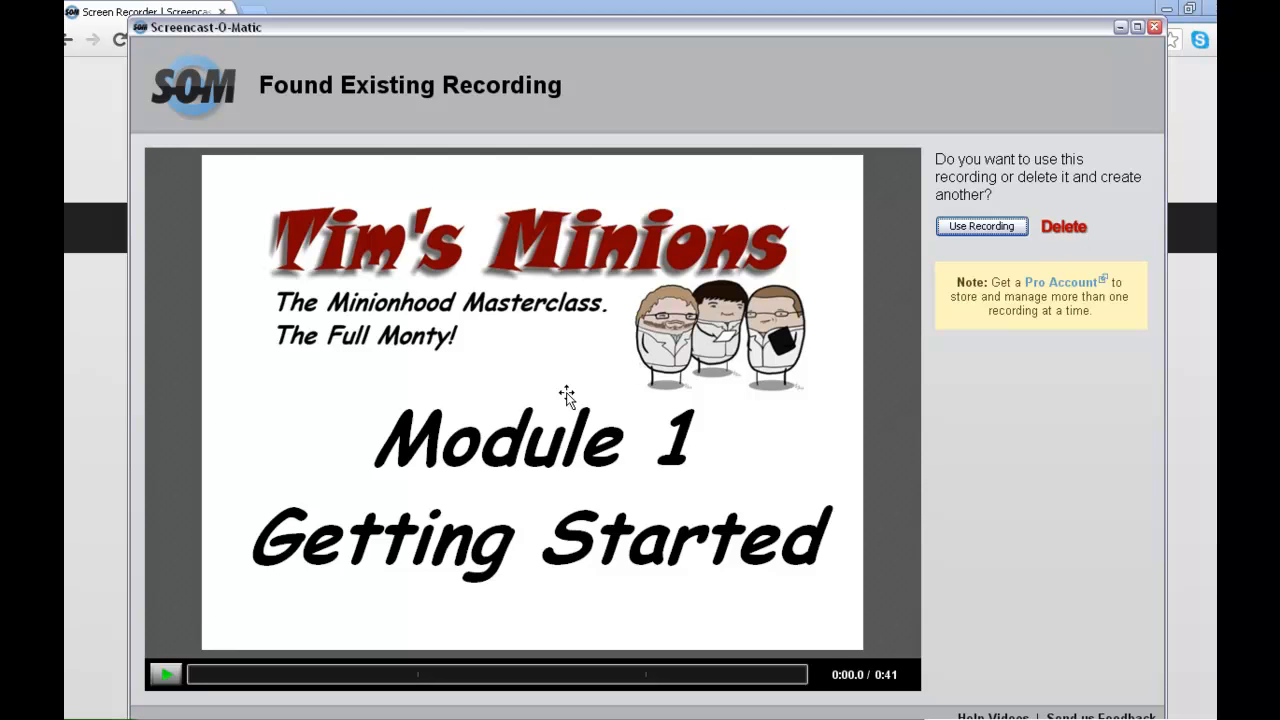
{"action": "mouse_move", "coordinate": [1116, 32]}
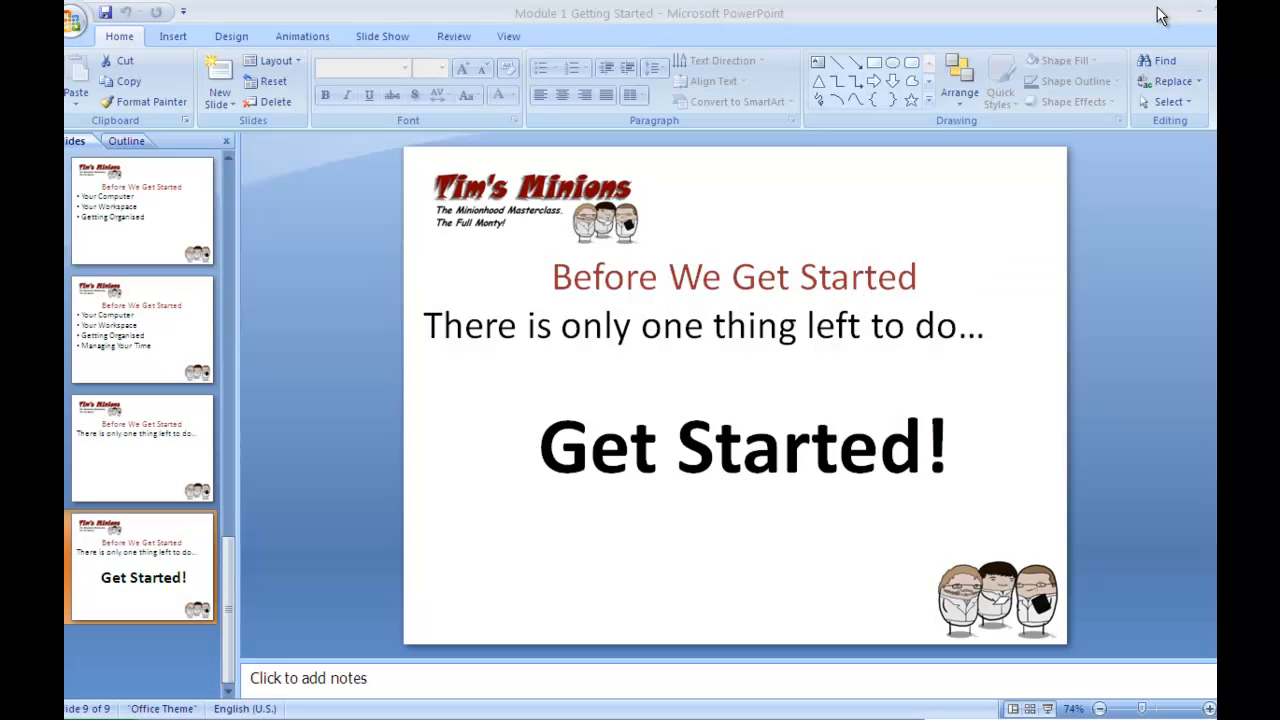
{"action": "mouse_move", "coordinate": [1200, 12]}
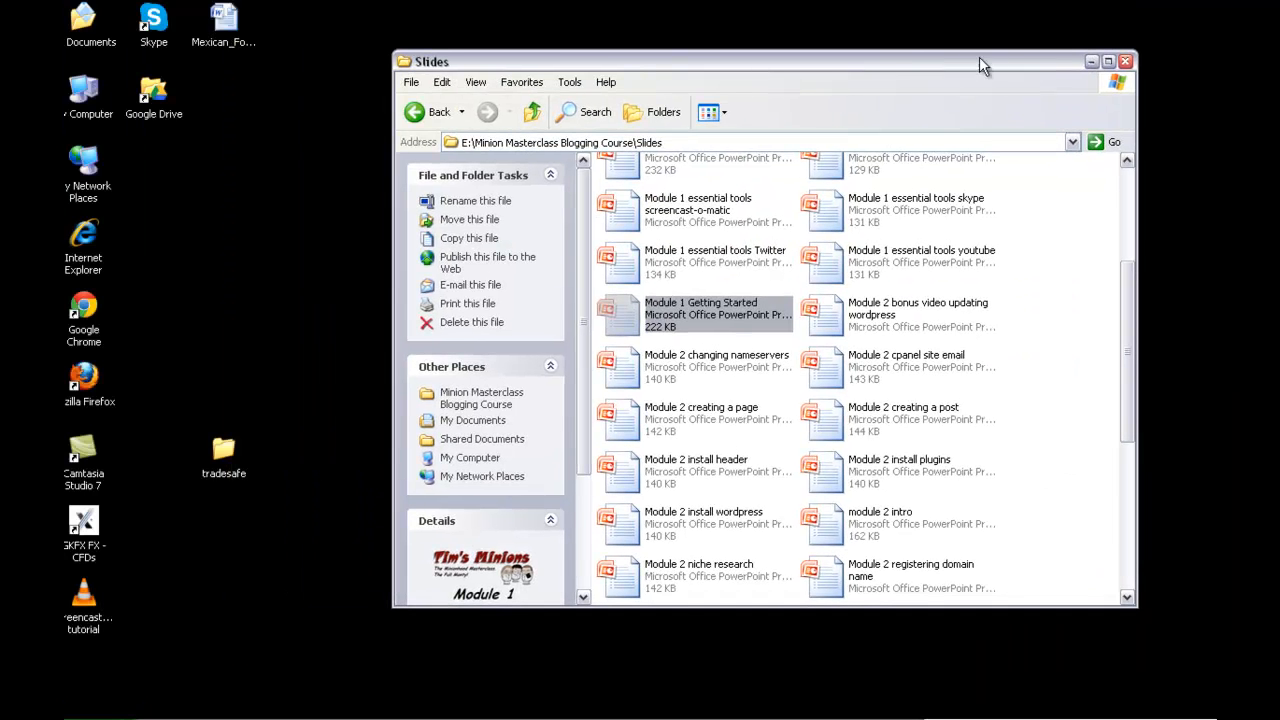
{"action": "mouse_move", "coordinate": [184, 548]}
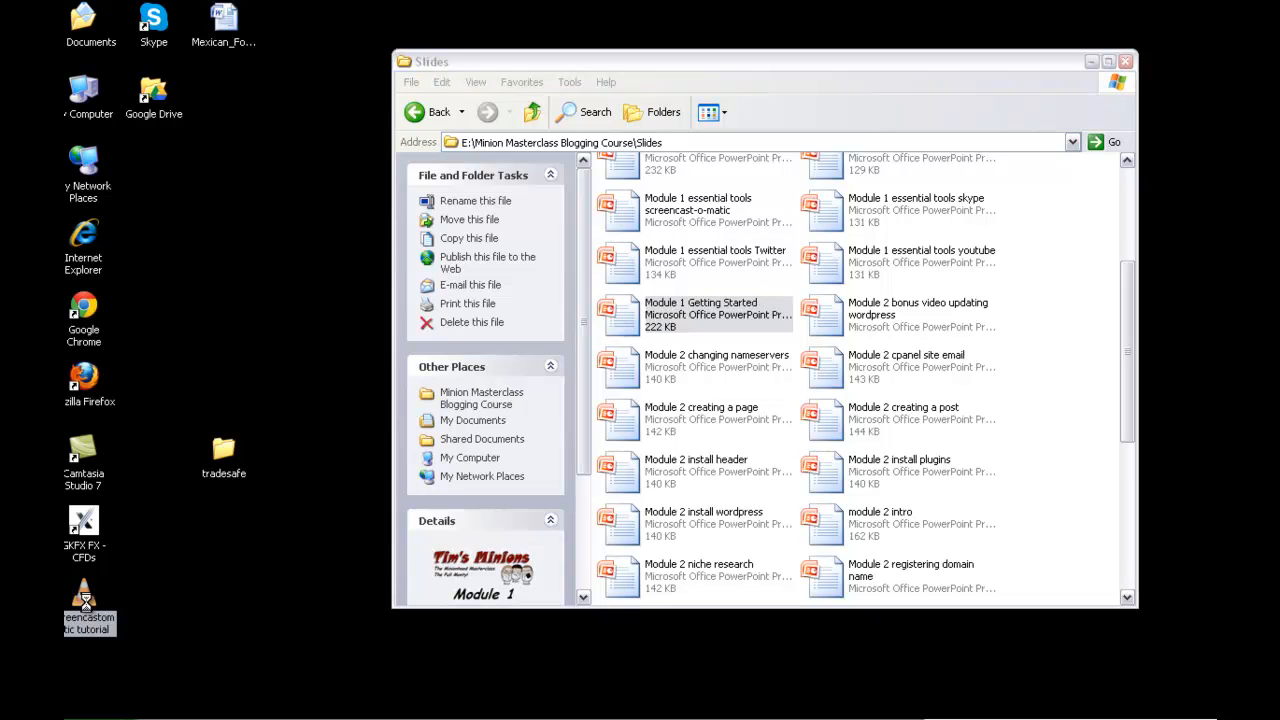
{"action": "mouse_move", "coordinate": [204, 292]}
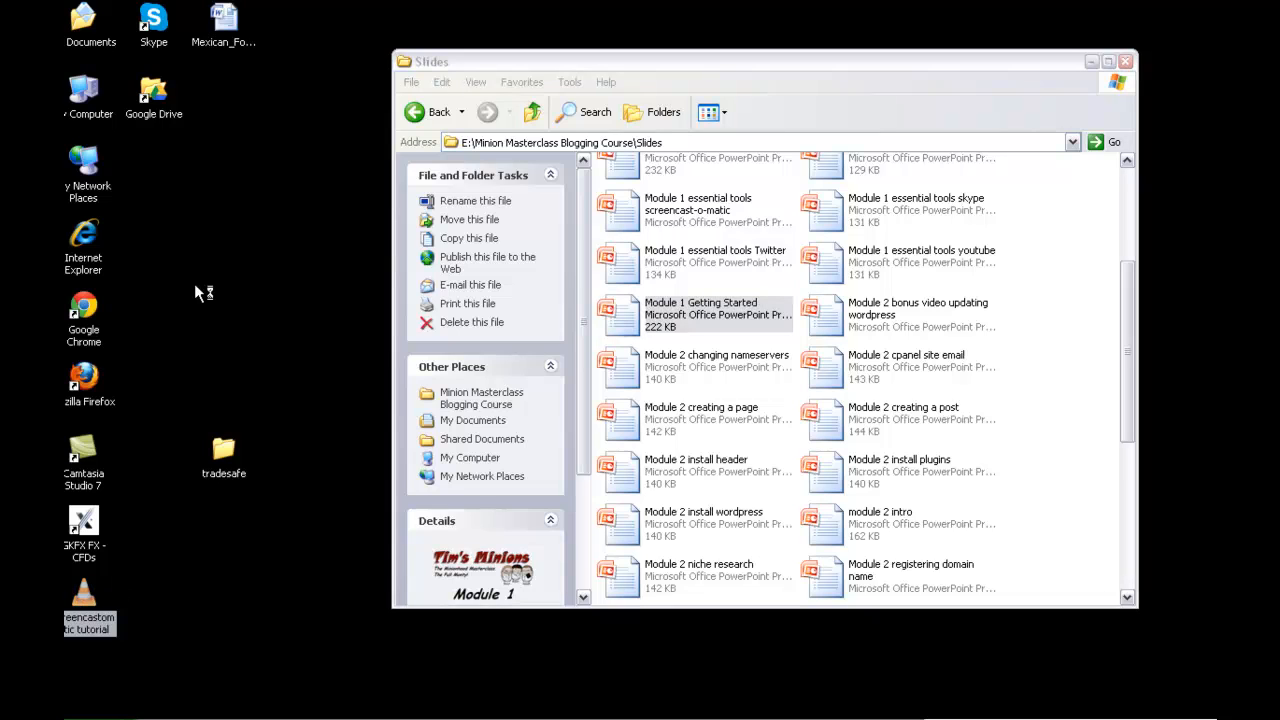
Select the screencastomatic tutorial video icon on the desktop beside the Slides folder.
{"action": "double_click", "coordinate": [90, 604]}
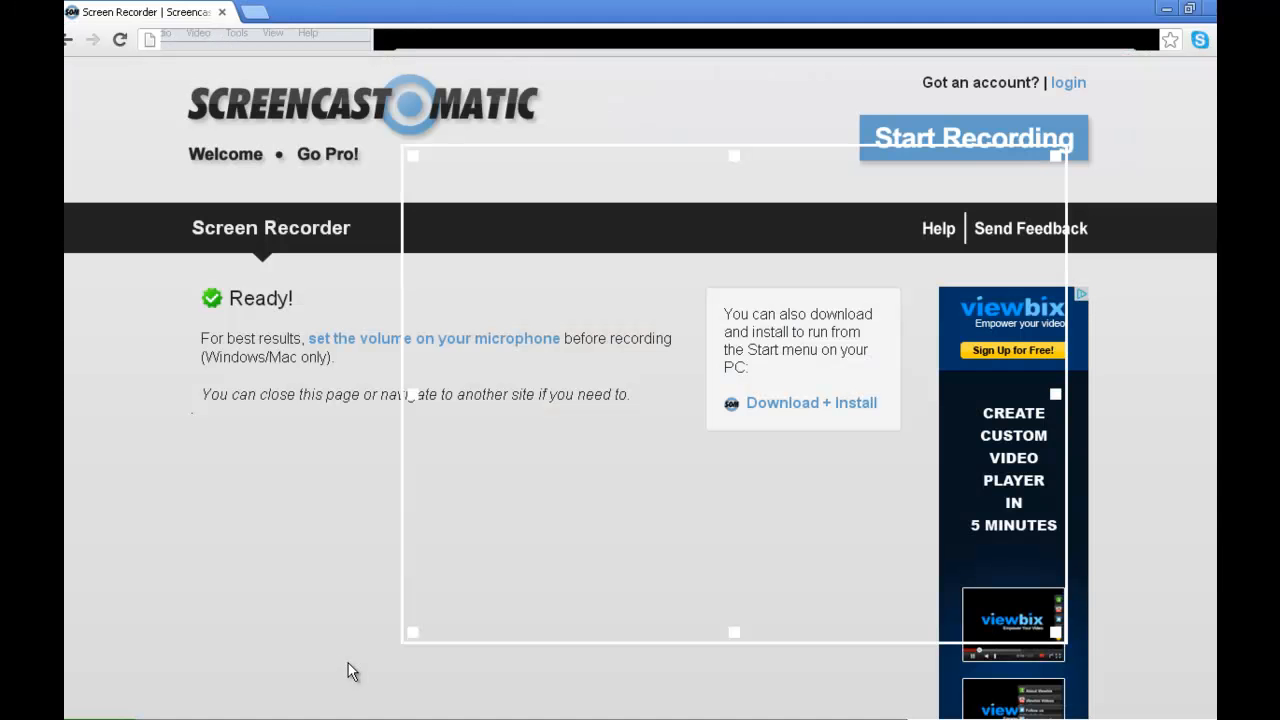
Launch a fresh recorder from Start Recording so a new capture frame shows Ready.
{"action": "left_click", "coordinate": [972, 136]}
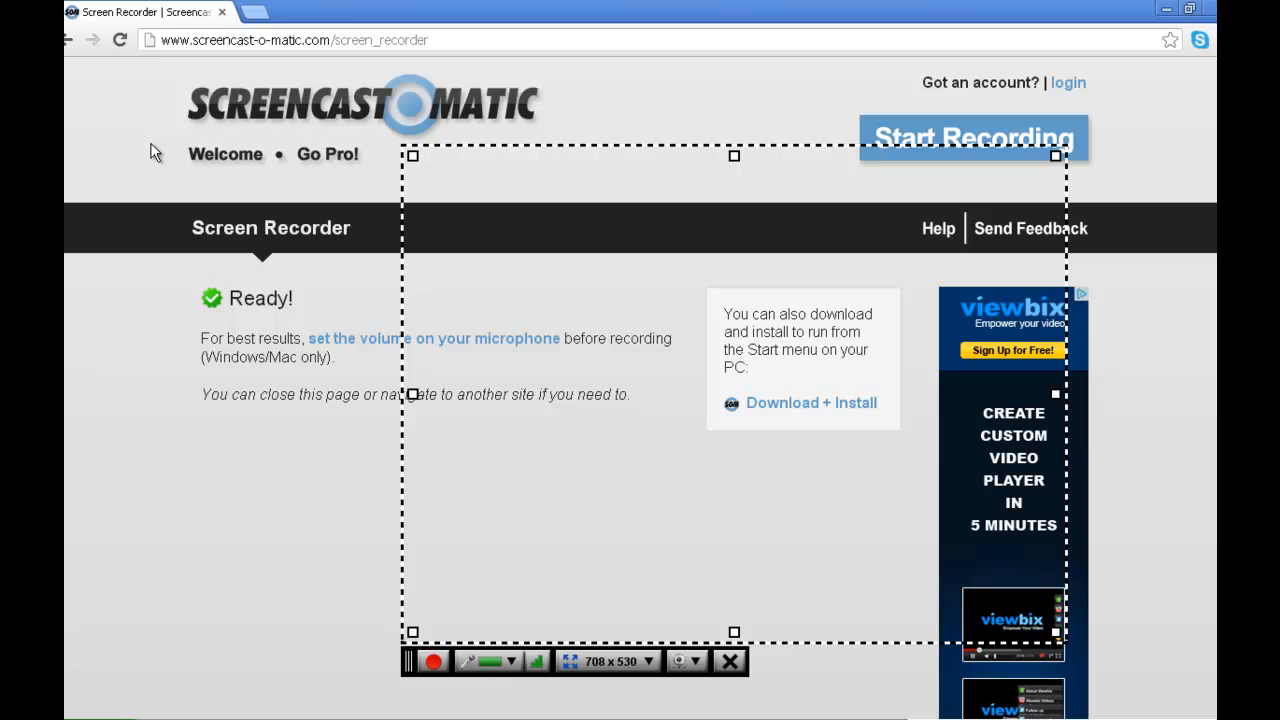
{"action": "mouse_move", "coordinate": [212, 80]}
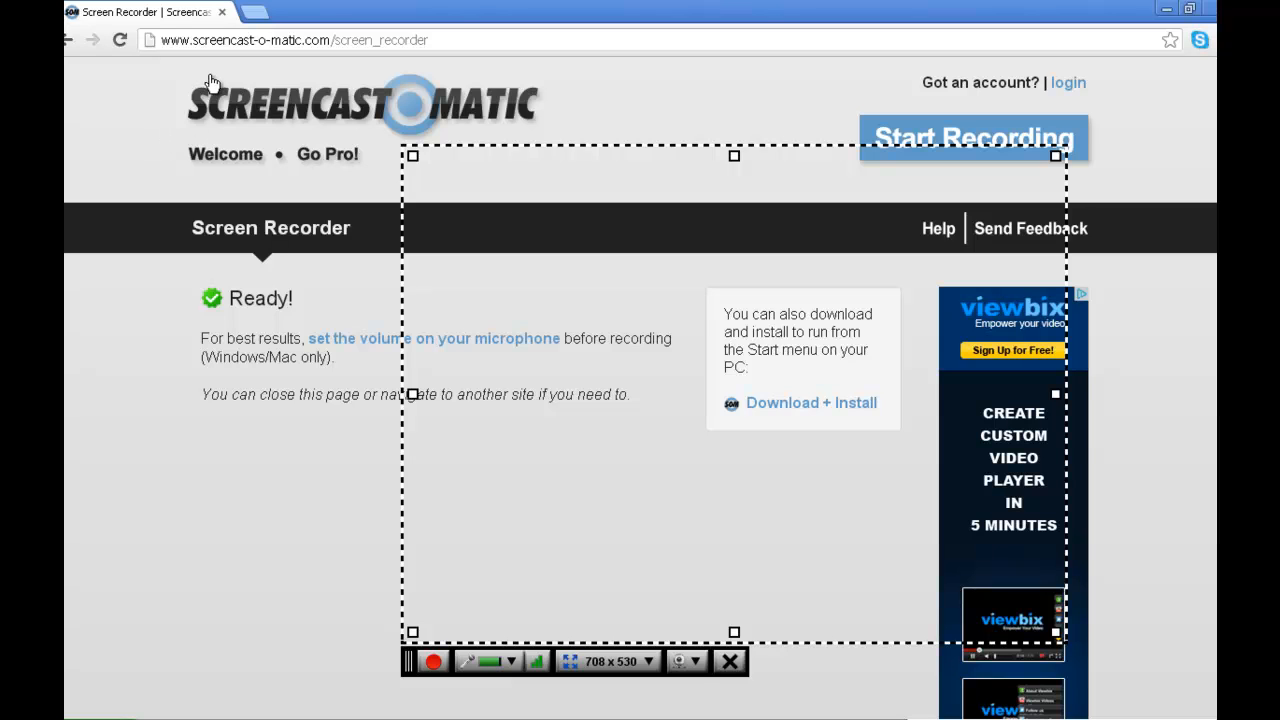
{"action": "mouse_move", "coordinate": [412, 104]}
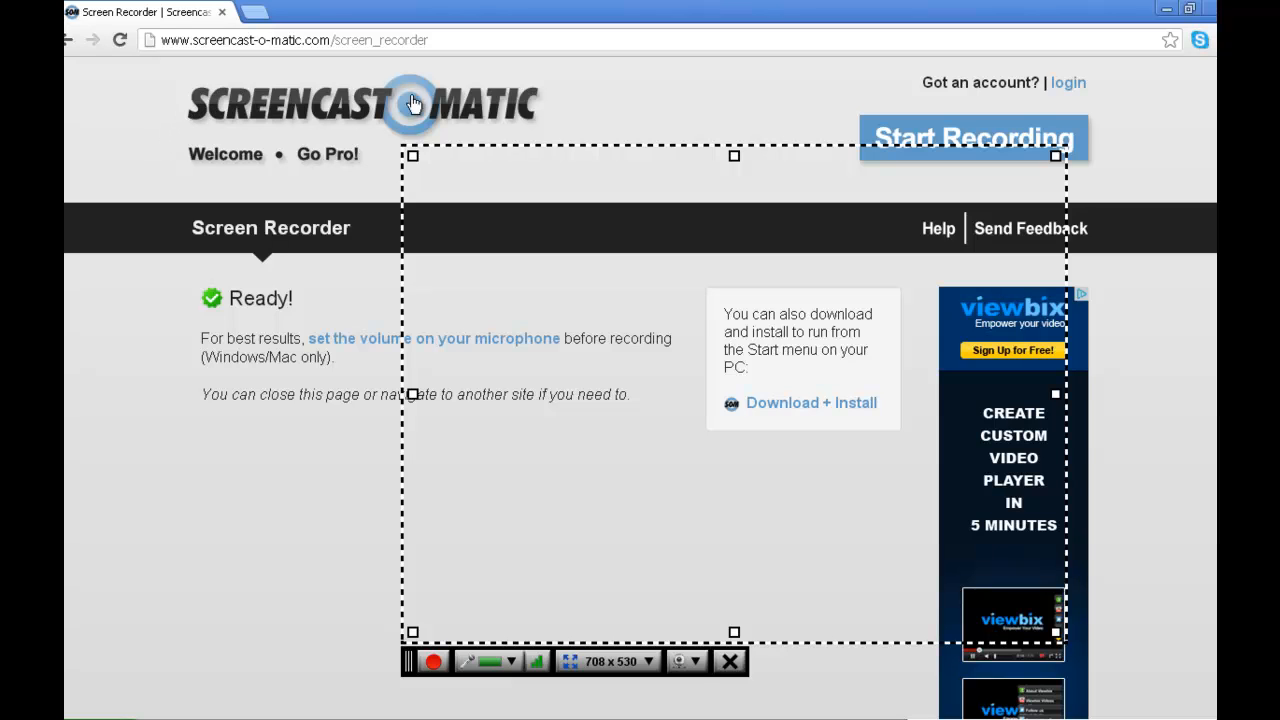